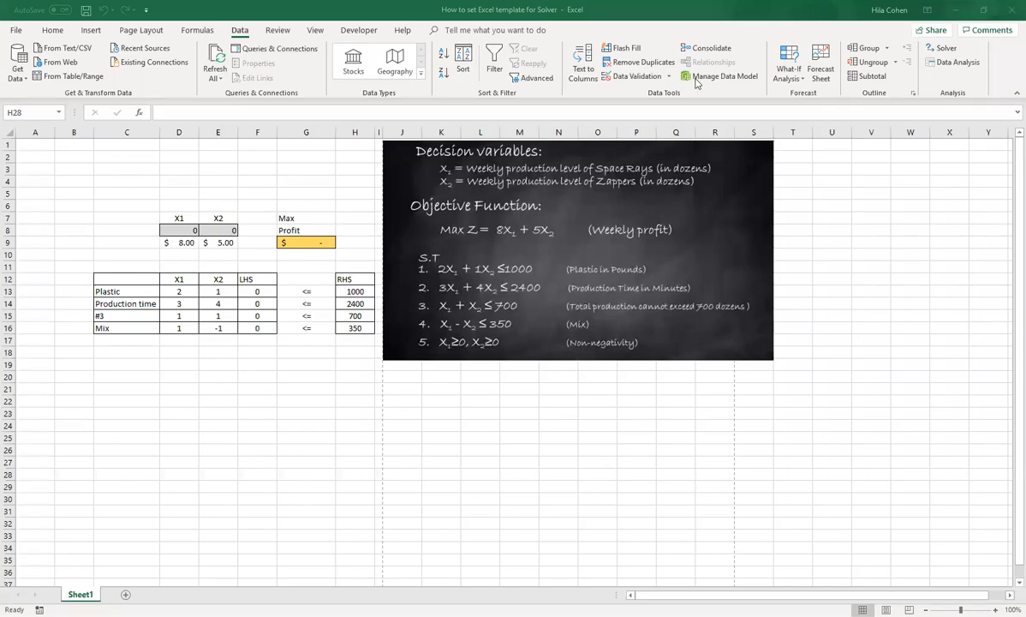
pyautogui.moveTo(89, 233)
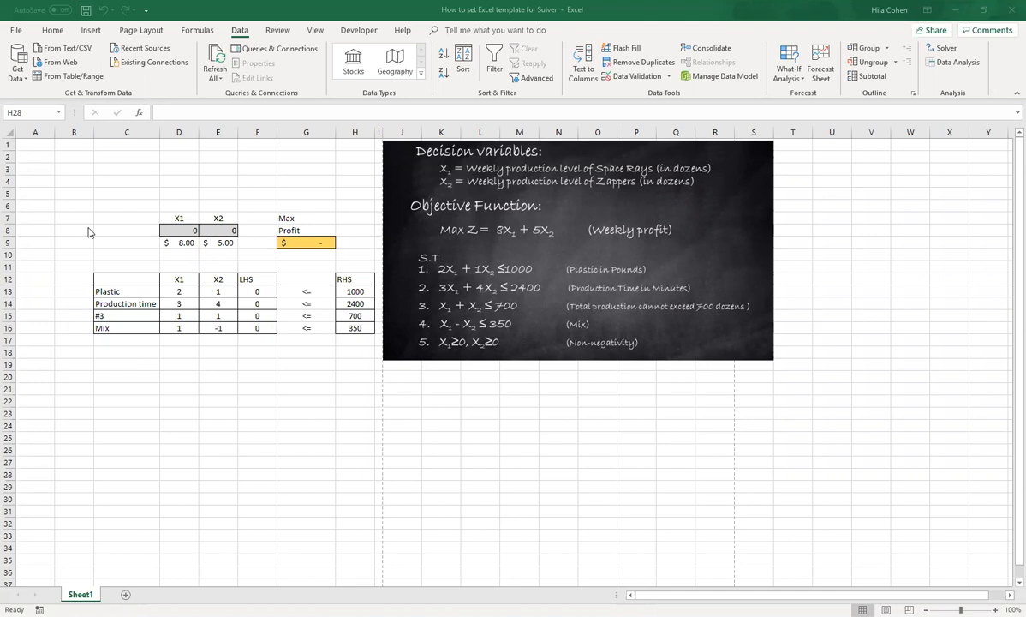
pyautogui.moveTo(103, 237)
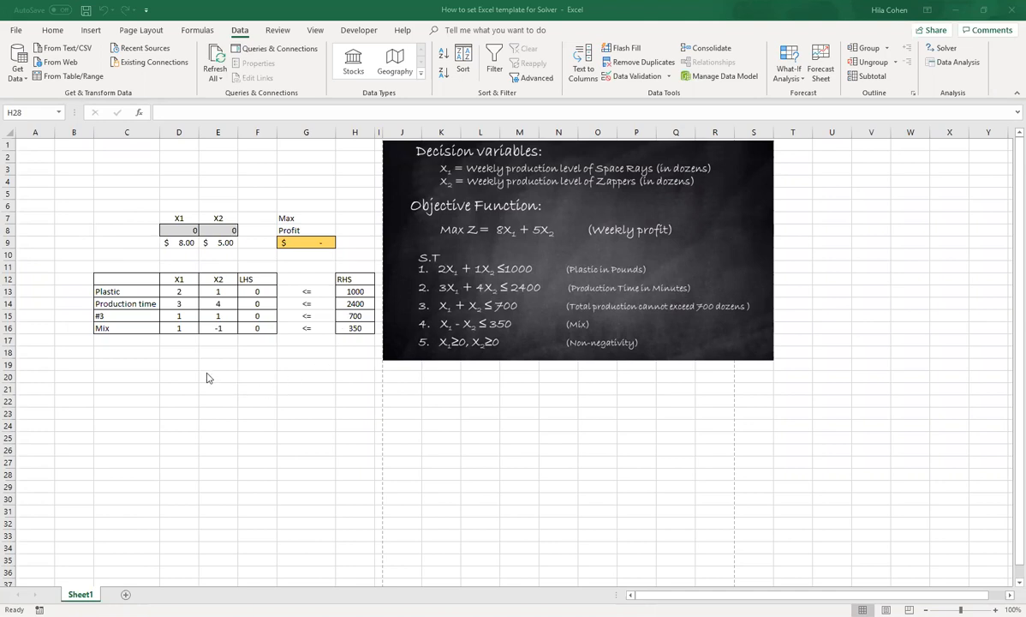
pyautogui.moveTo(231, 195)
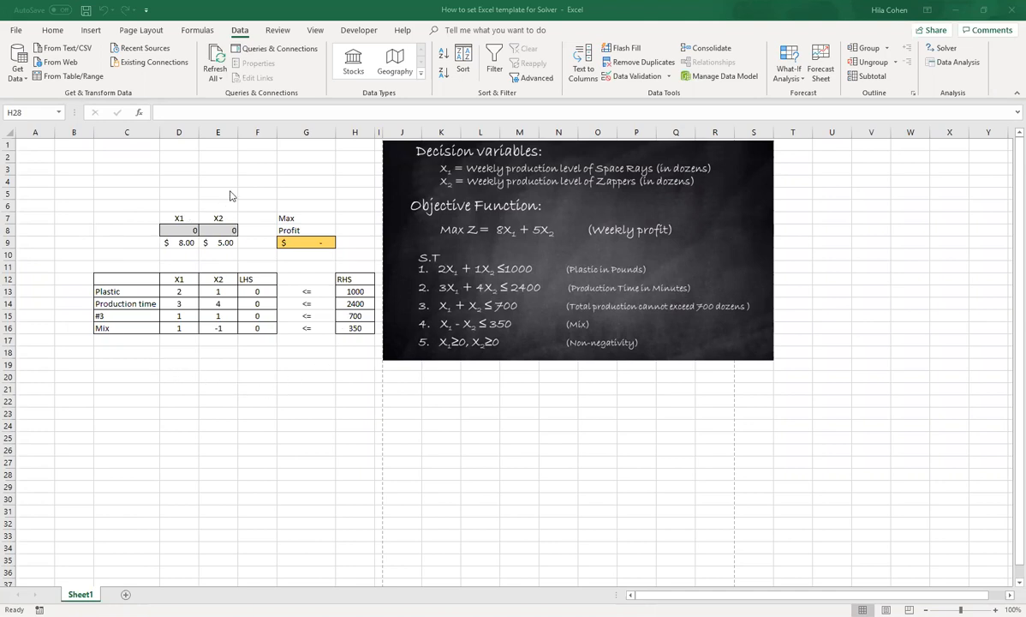
pyautogui.moveTo(181, 205)
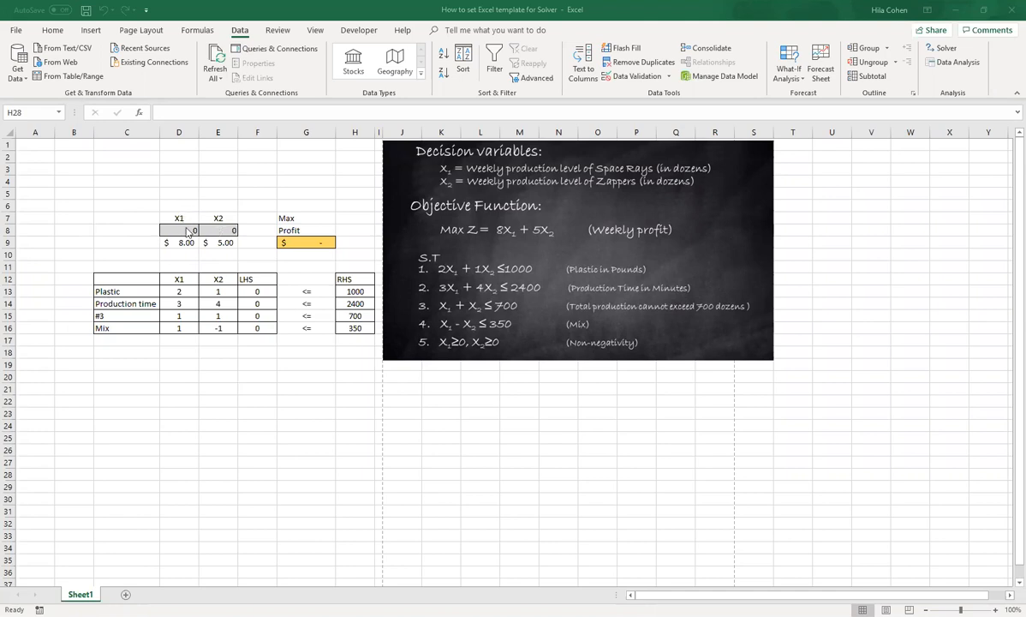
# Review the X1/X2 decision cells, the G9 profit formula, the Plastic LHS formula and the constraint limits
pyautogui.click(178, 230)
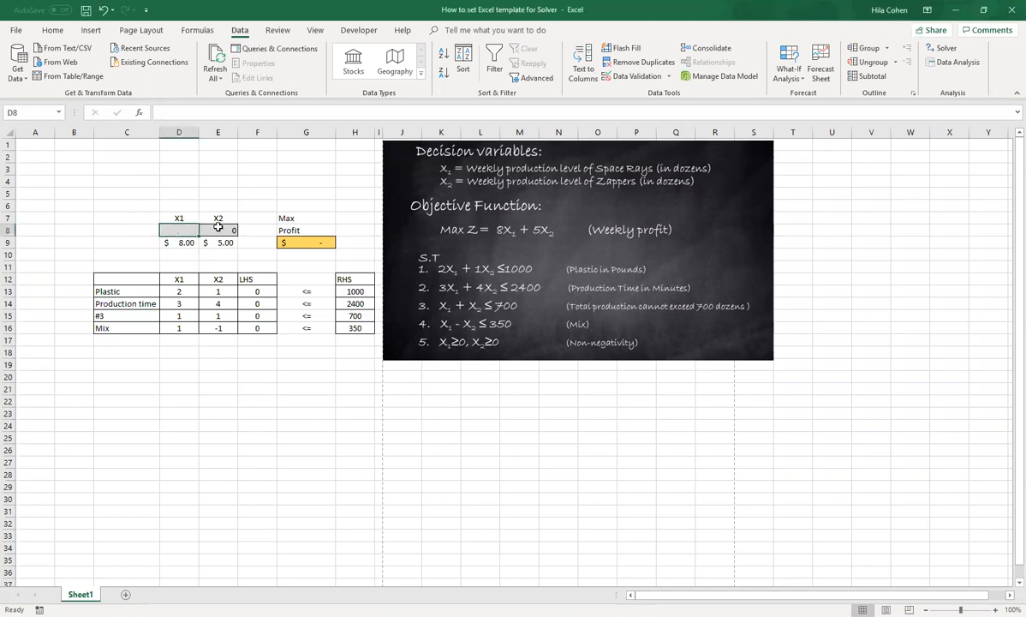
pyautogui.click(217, 230)
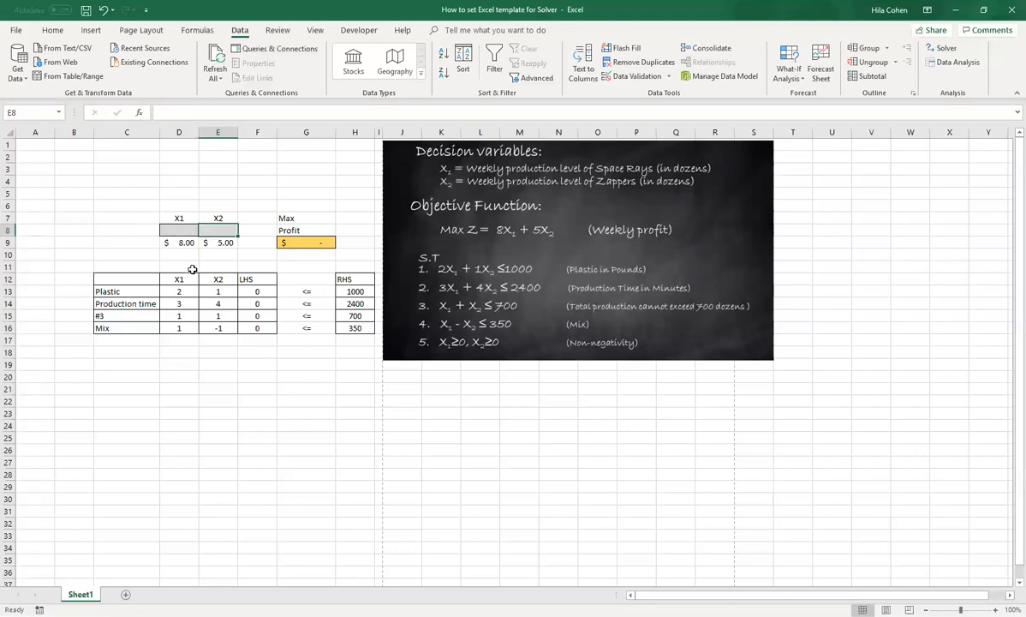
pyautogui.click(304, 243)
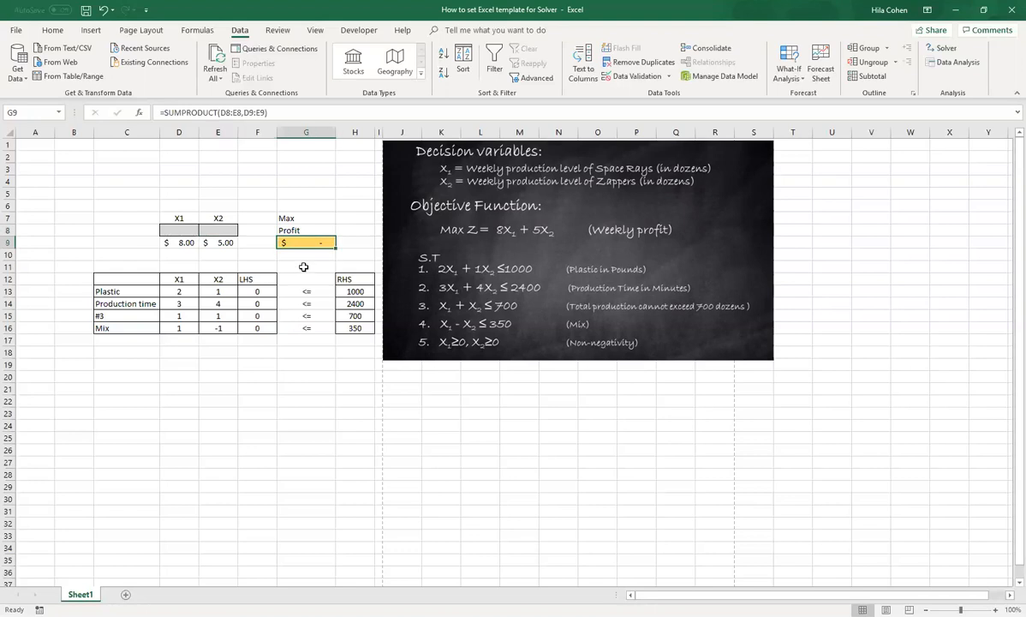
pyautogui.doubleClick(305, 242)
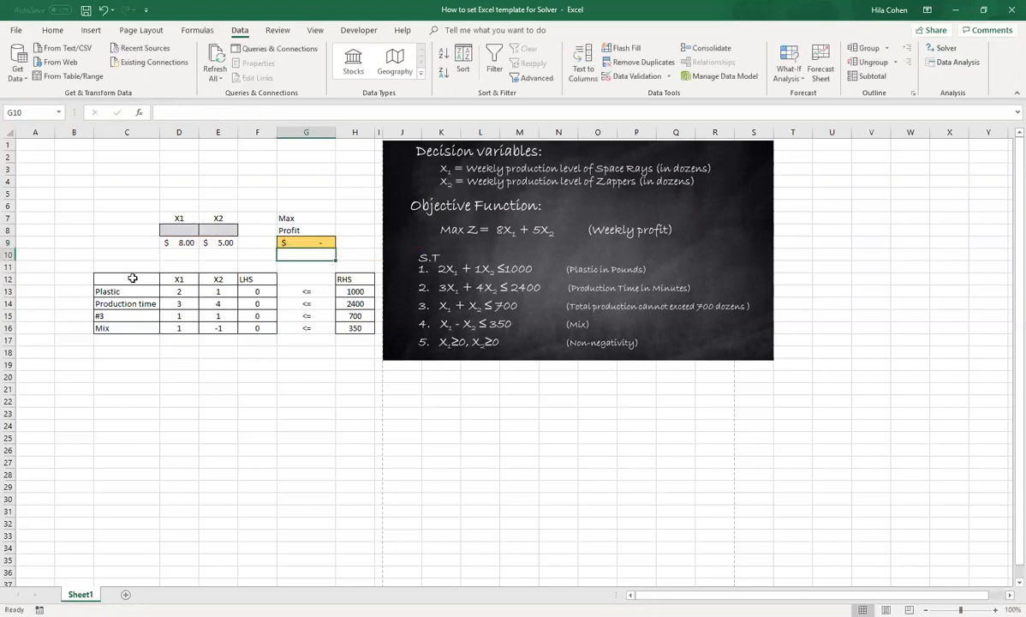
pyautogui.moveTo(246, 280)
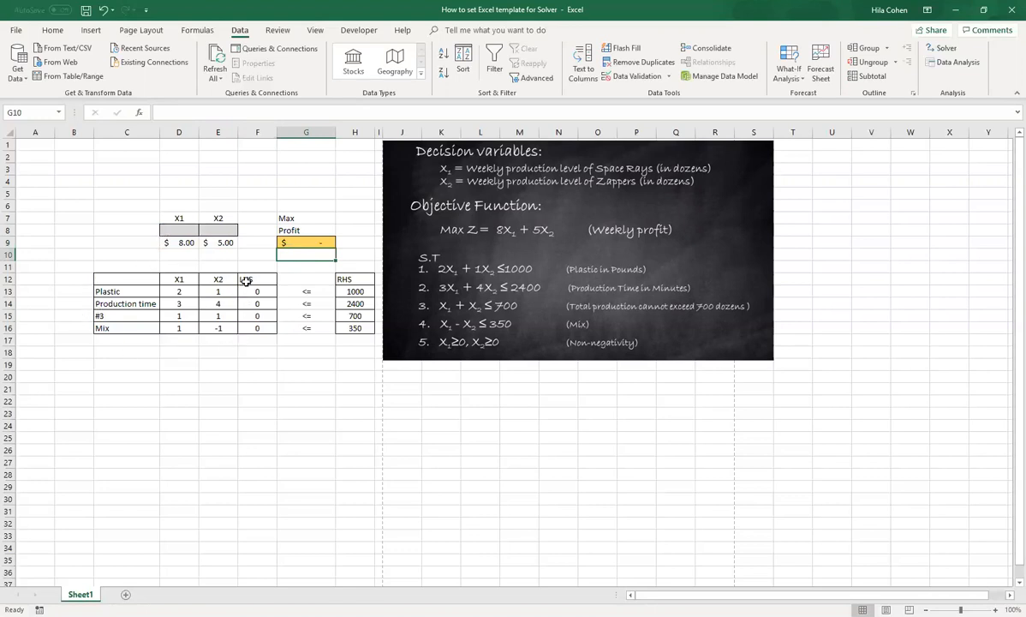
pyautogui.click(257, 291)
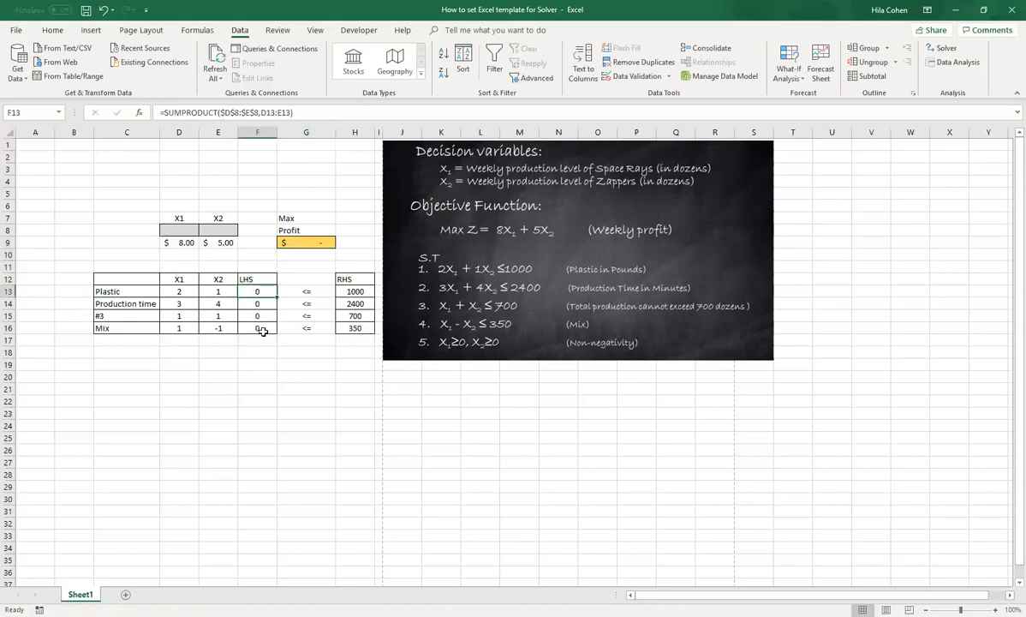
pyautogui.doubleClick(256, 291)
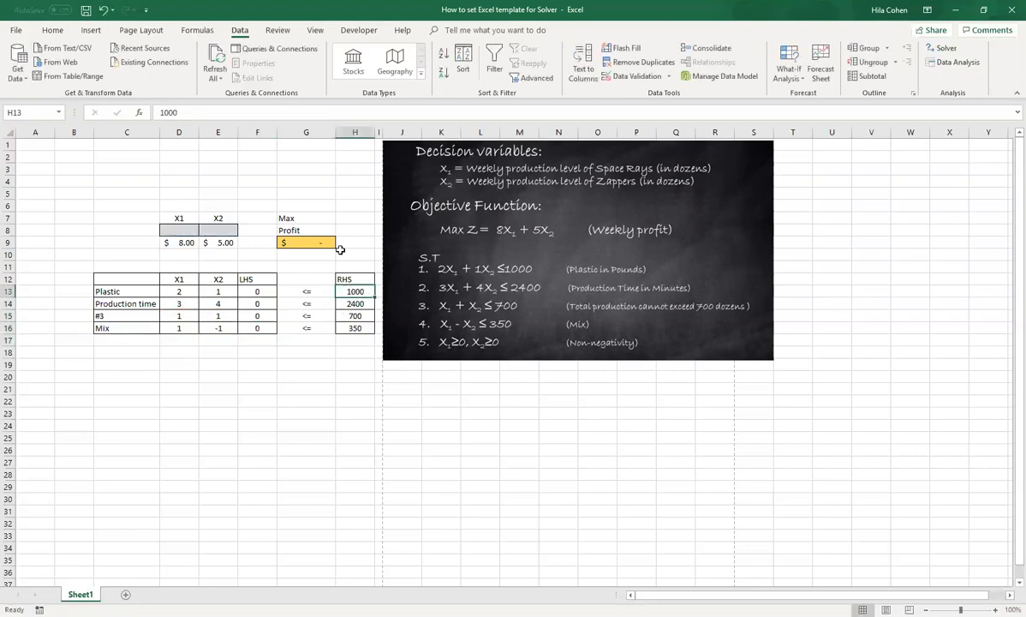
pyautogui.click(353, 304)
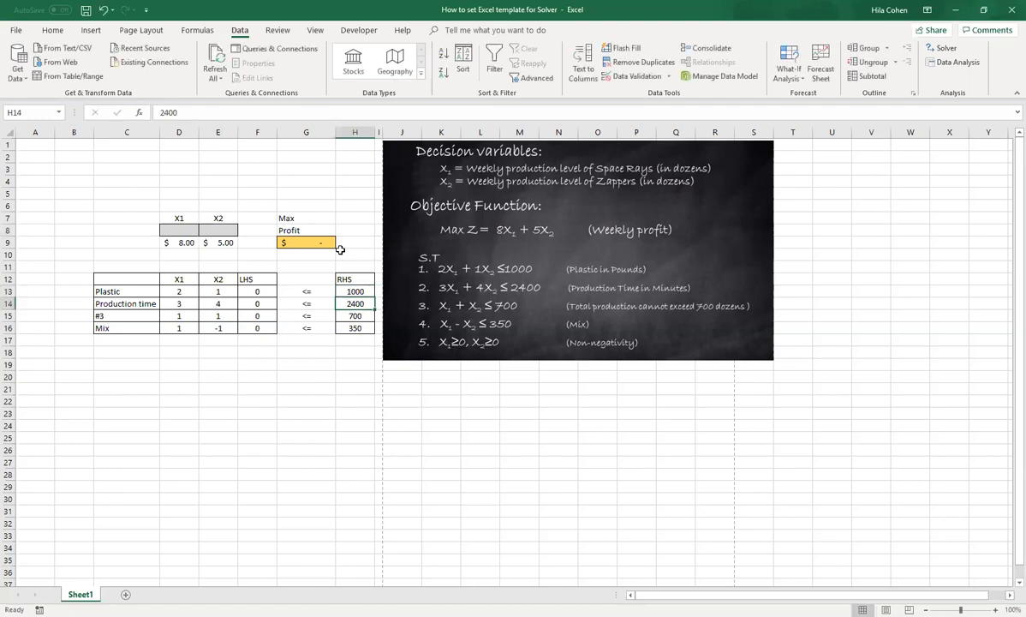
pyautogui.click(353, 373)
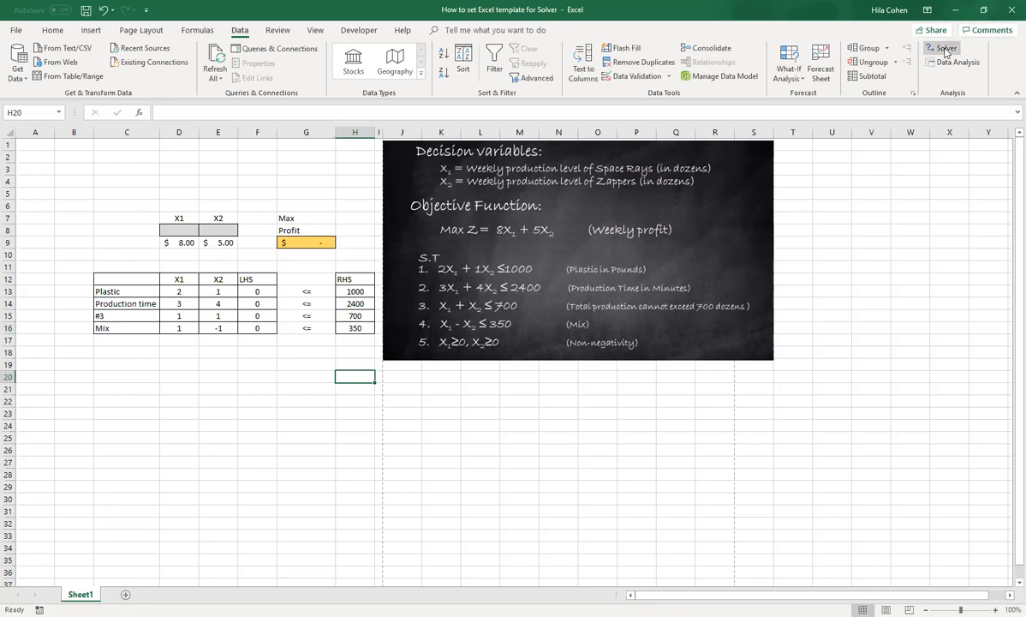
pyautogui.moveTo(945, 48)
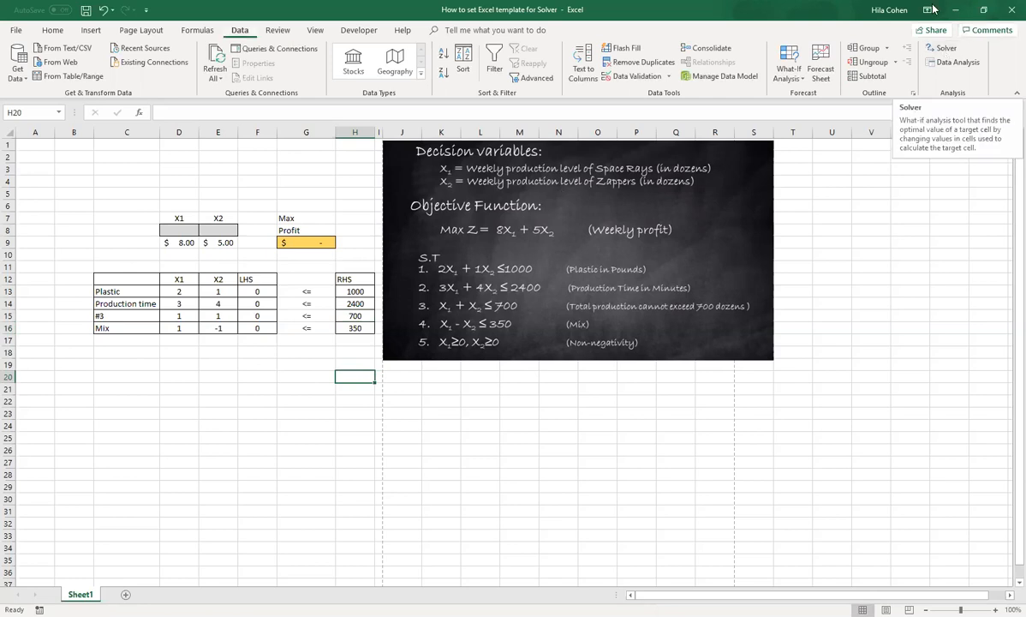
# Bring up Solver Parameters and clear the old objective cell and delete the existing constraint
pyautogui.click(942, 48)
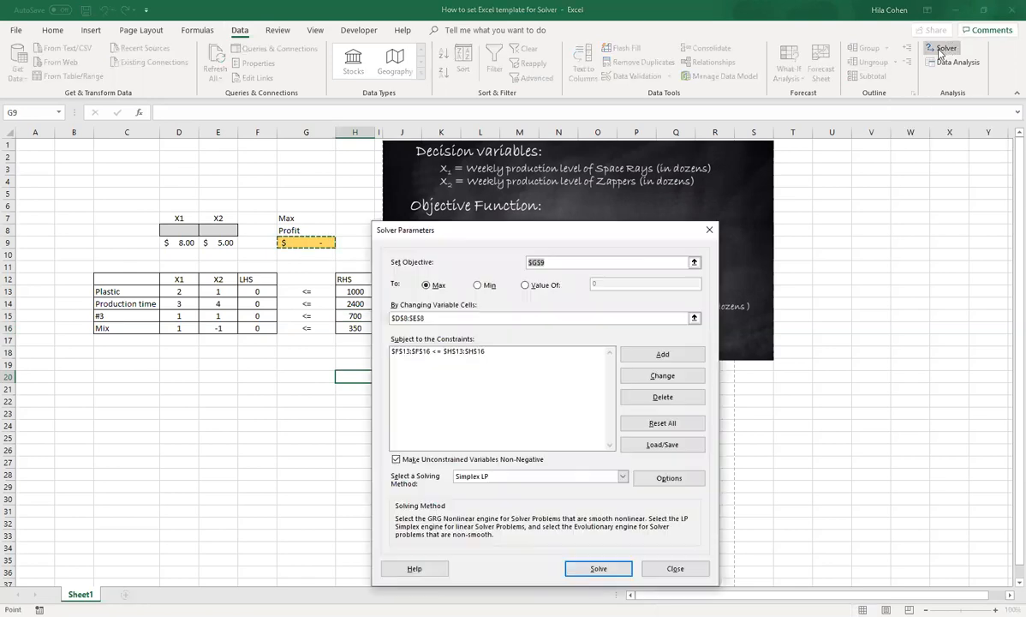
pyautogui.click(602, 262)
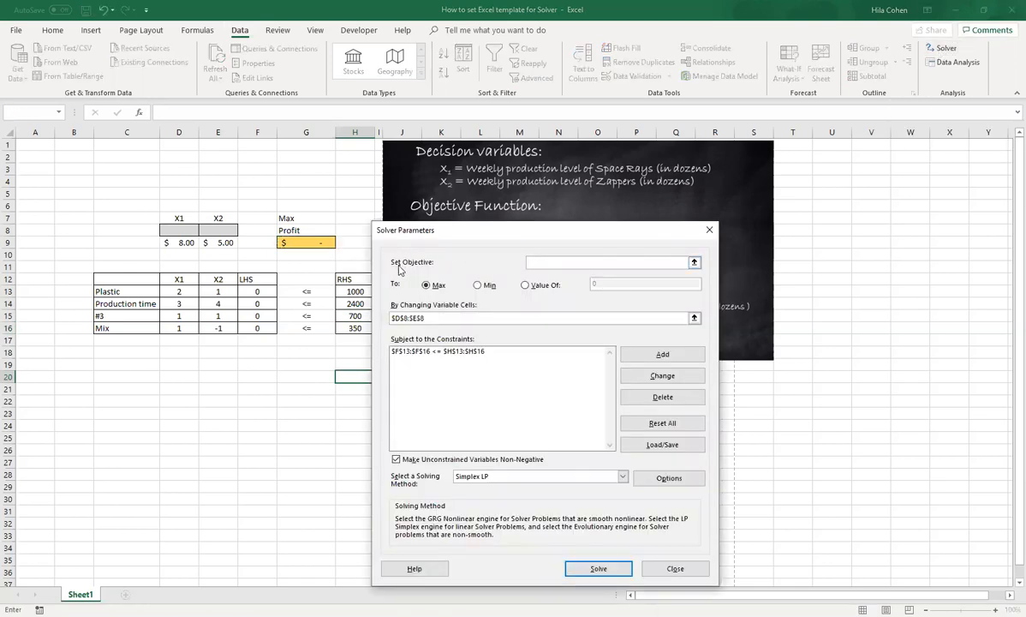
pyautogui.click(497, 351)
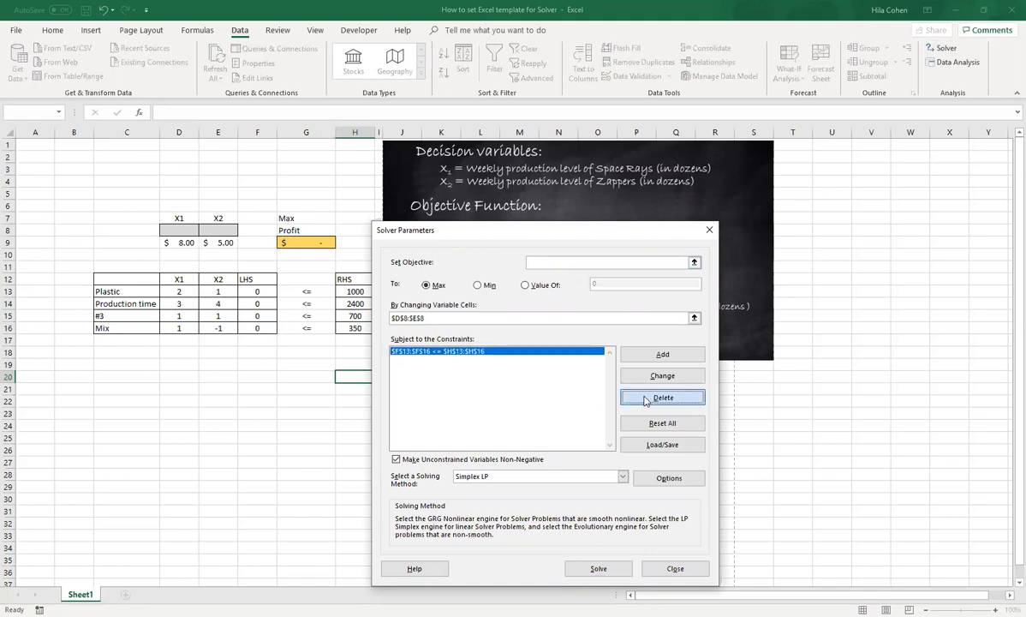
pyautogui.click(662, 398)
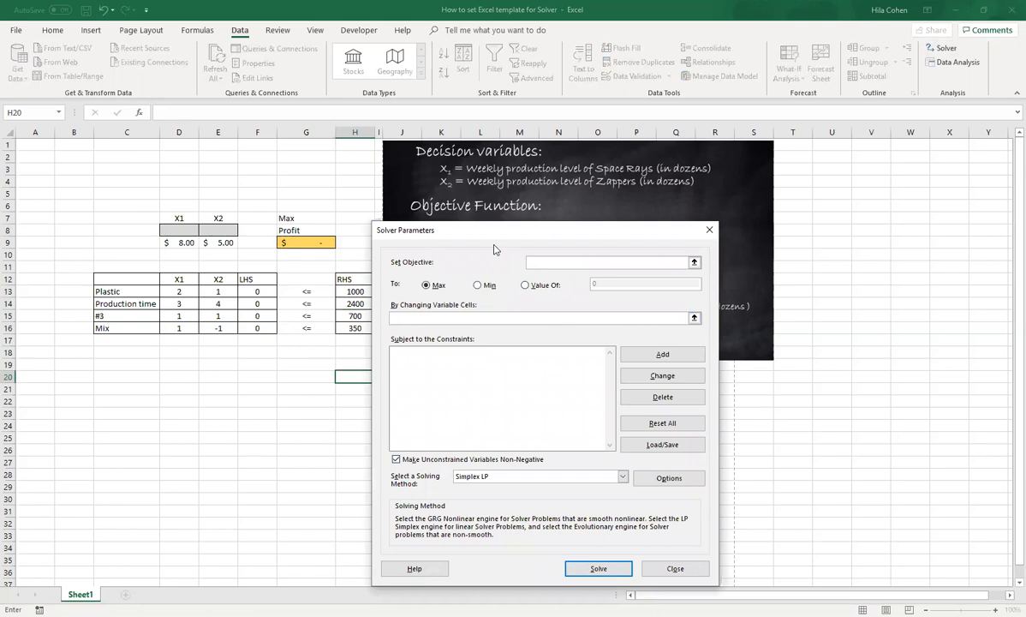
pyautogui.moveTo(472, 243)
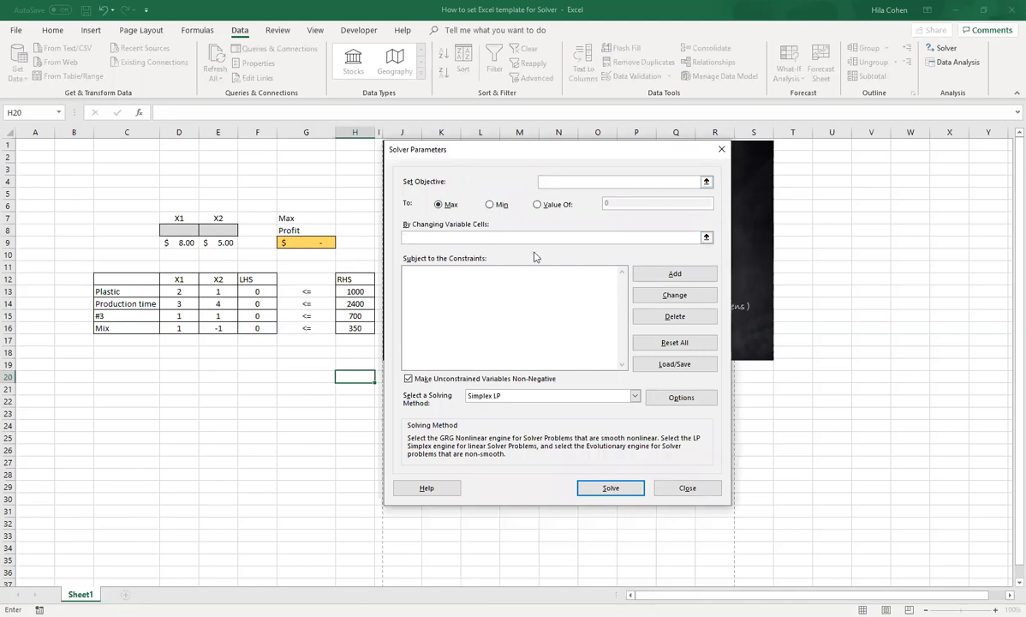
# Set profit cell G9 as the Max objective and D9:E9 as the cells Solver may change
pyautogui.click(611, 181)
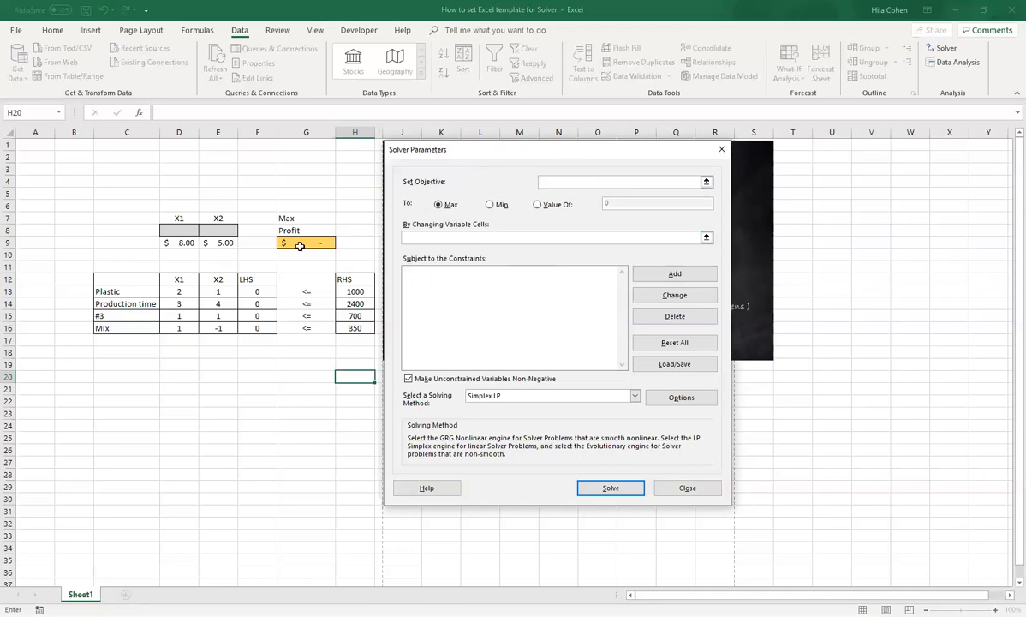
pyautogui.click(298, 243)
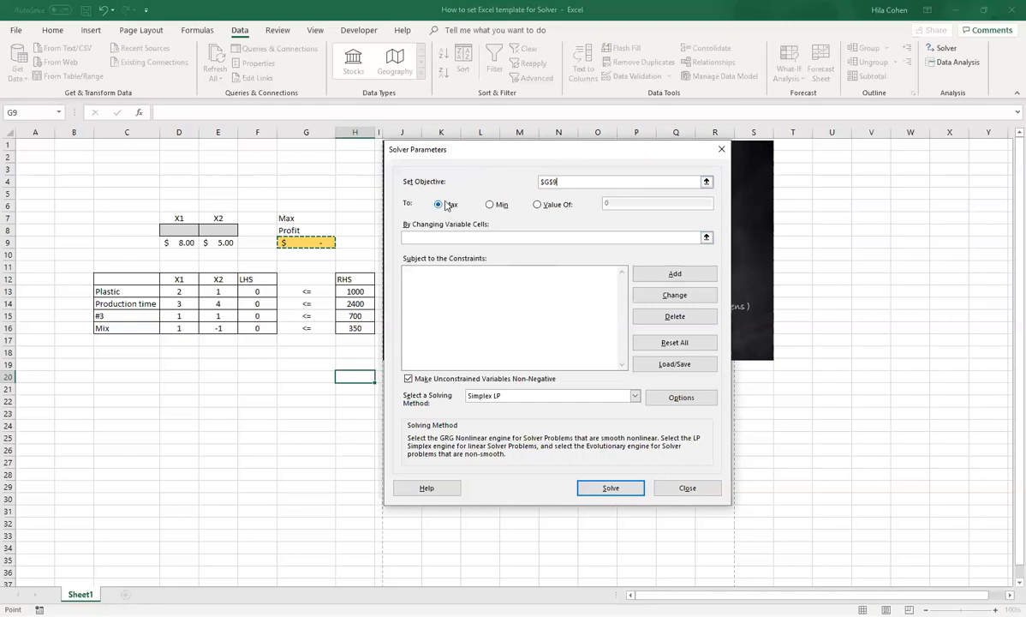
pyautogui.moveTo(491, 209)
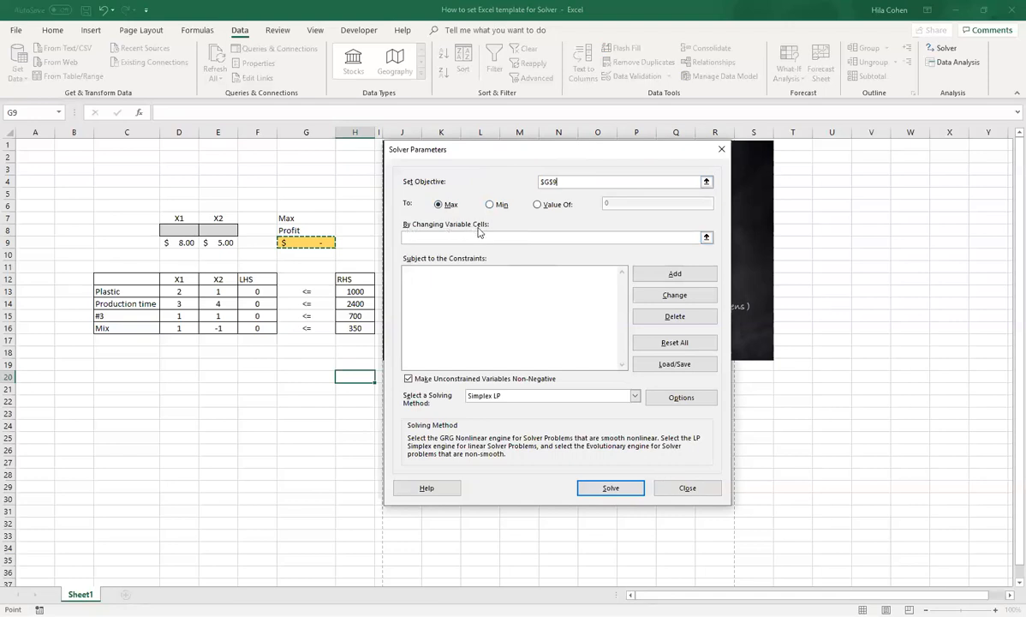
pyautogui.click(548, 237)
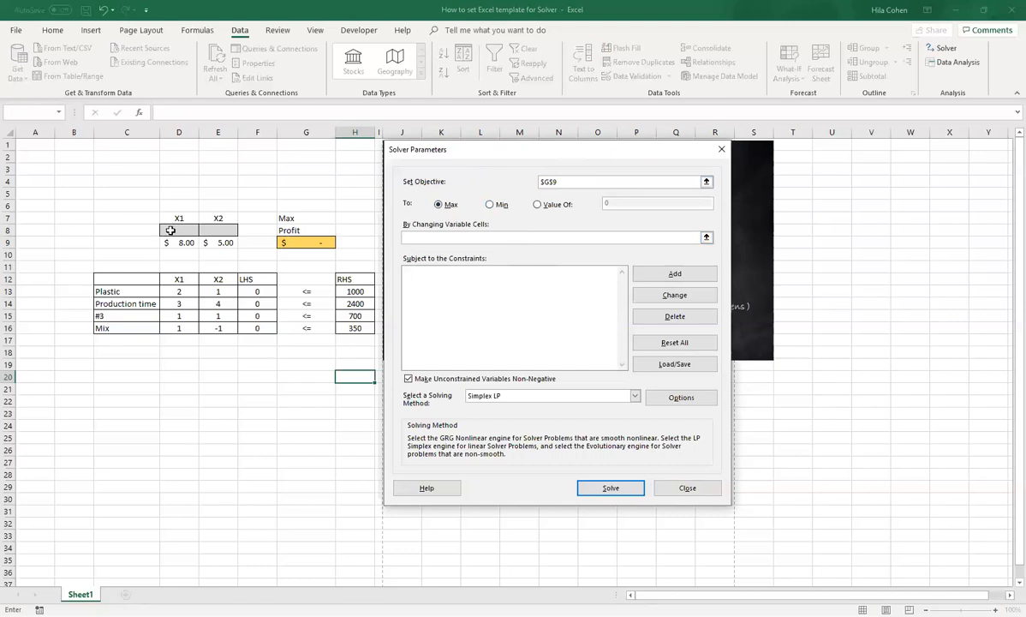
pyautogui.click(178, 230)
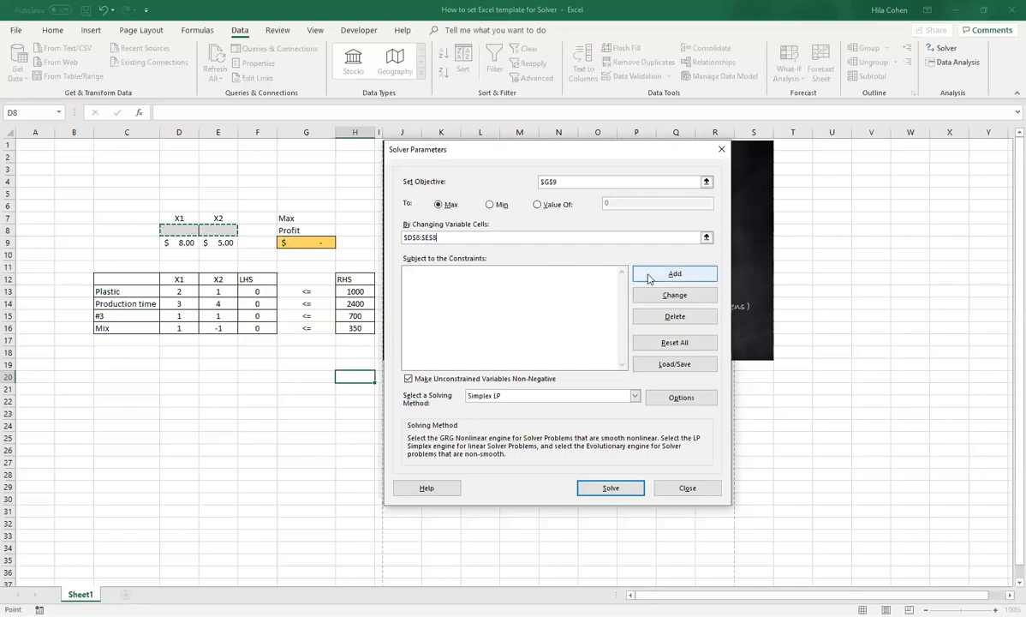
# Start a new constraint with the LHS totals F13:F16 as its cell reference
pyautogui.click(674, 274)
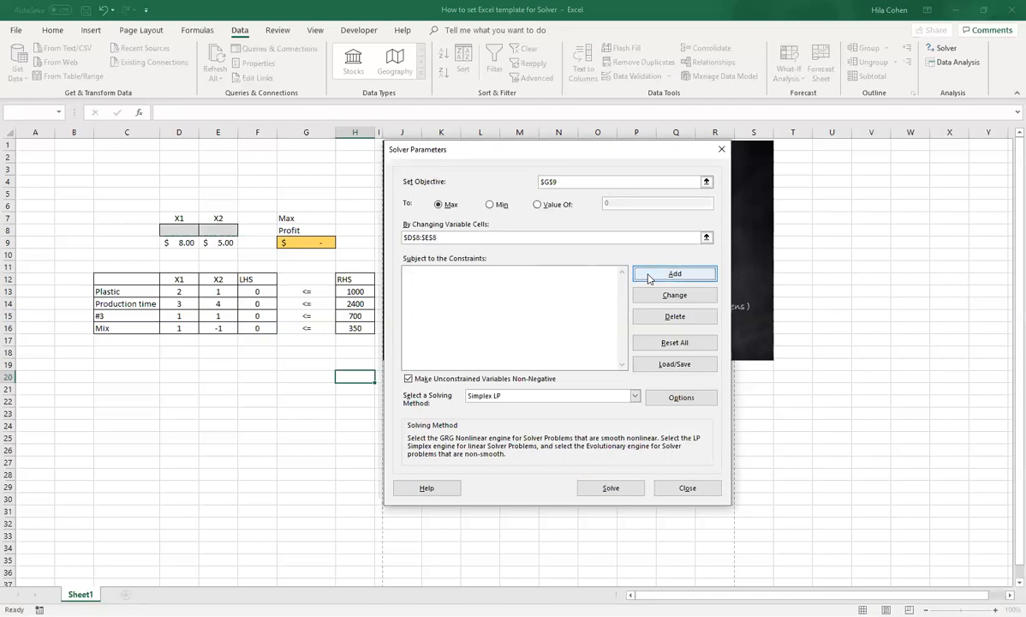
pyautogui.click(674, 274)
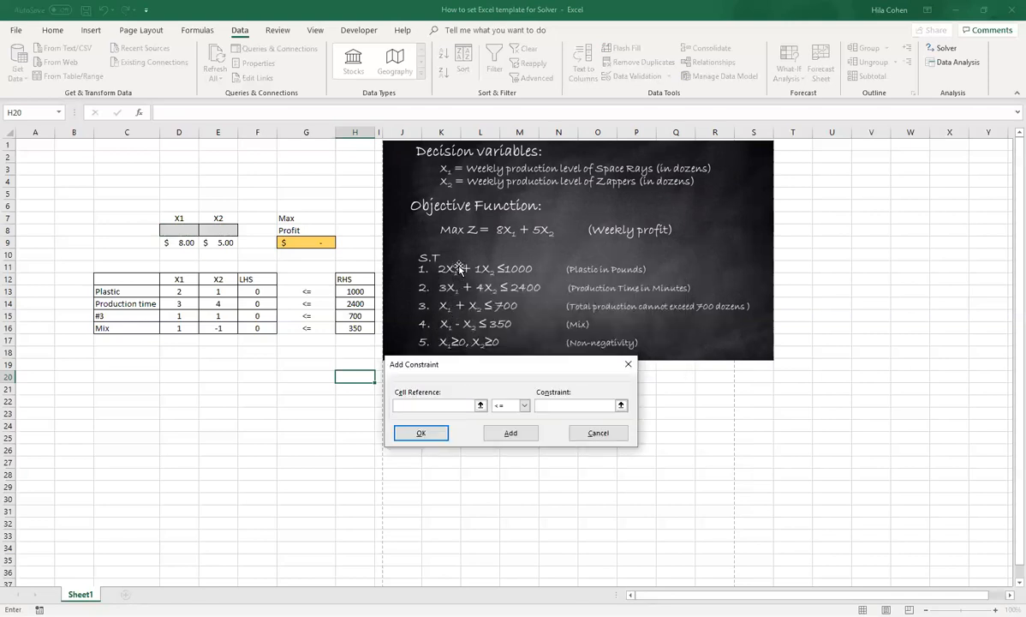
pyautogui.moveTo(467, 316)
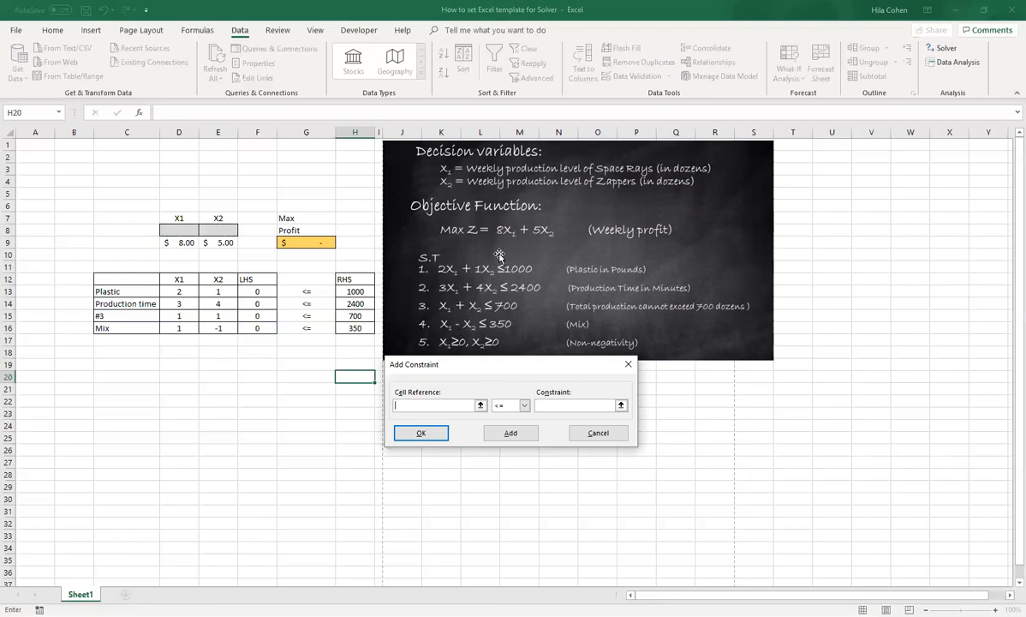
pyautogui.moveTo(495, 257)
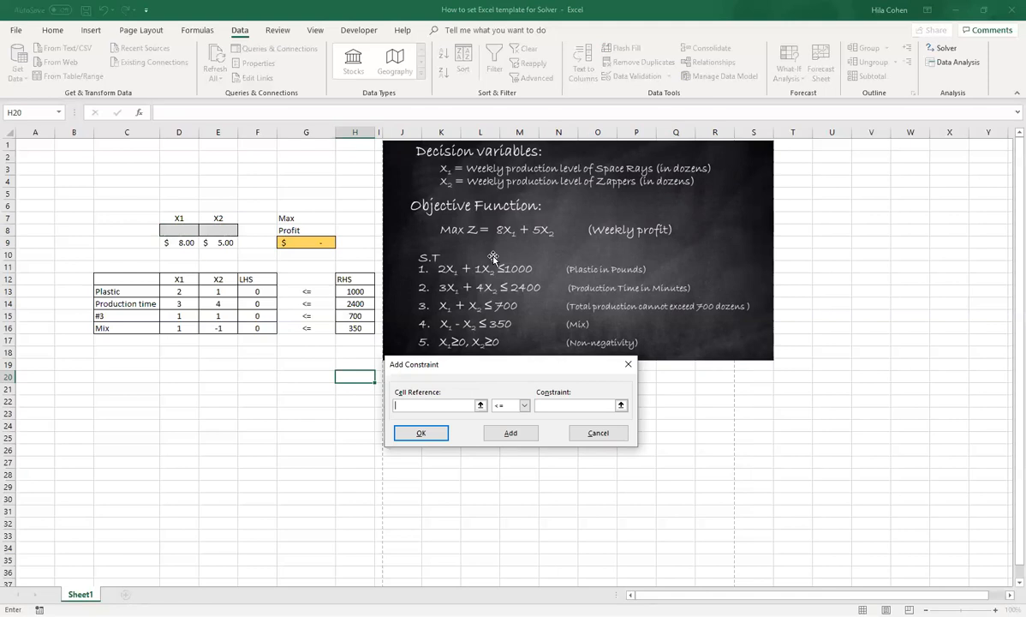
pyautogui.moveTo(449, 288)
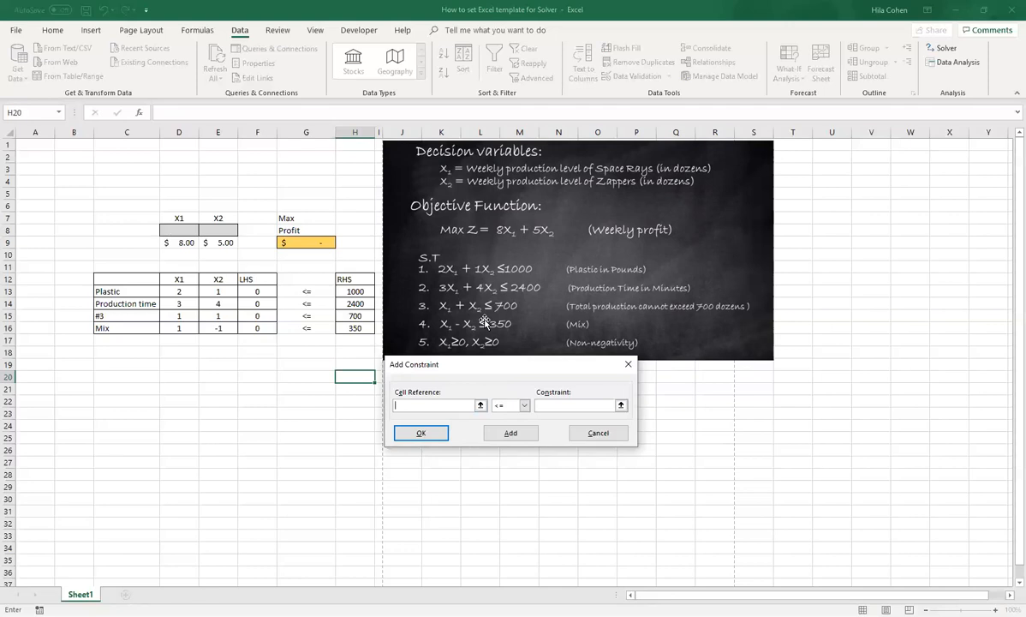
pyautogui.moveTo(462, 312)
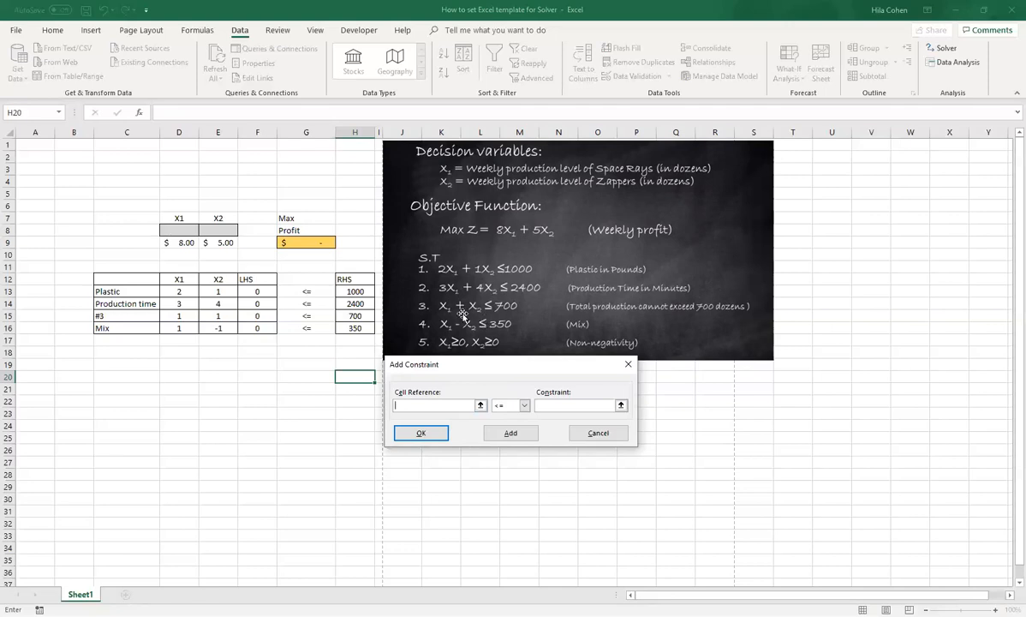
pyautogui.moveTo(295, 327)
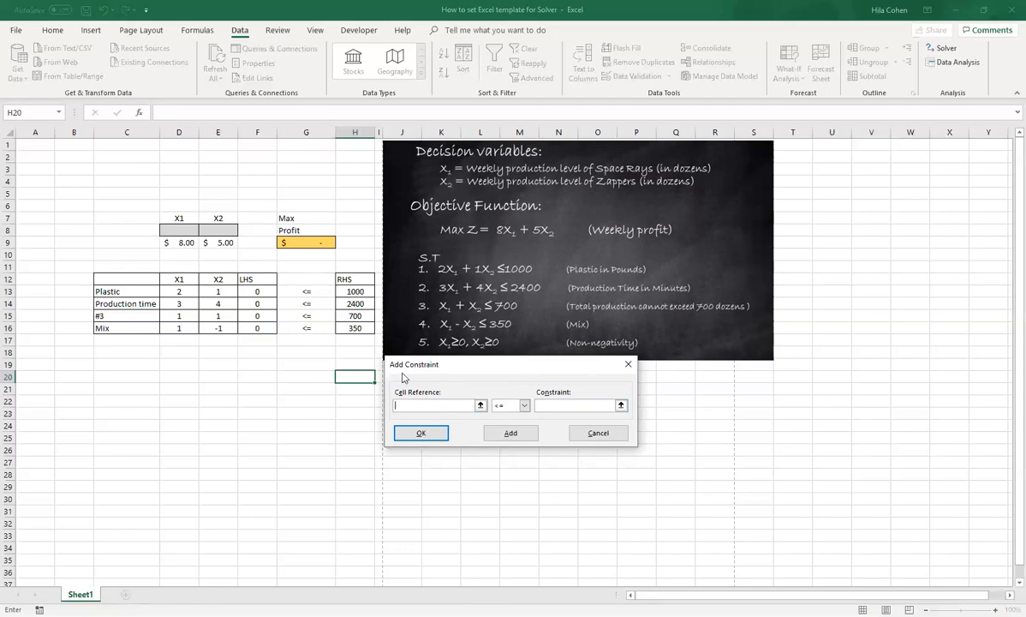
pyautogui.moveTo(236, 353)
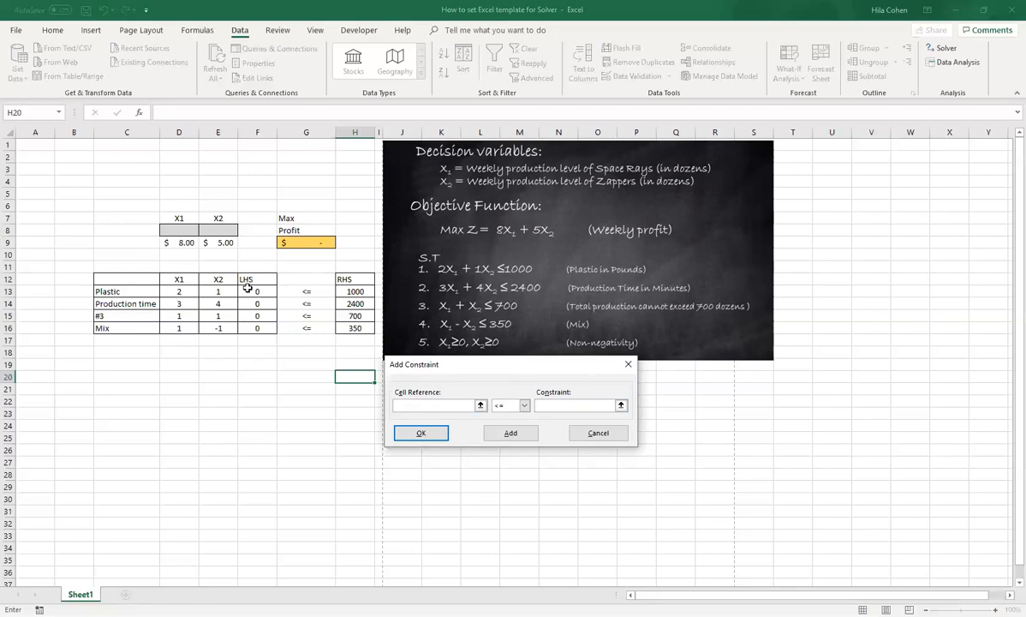
pyautogui.moveTo(258, 291)
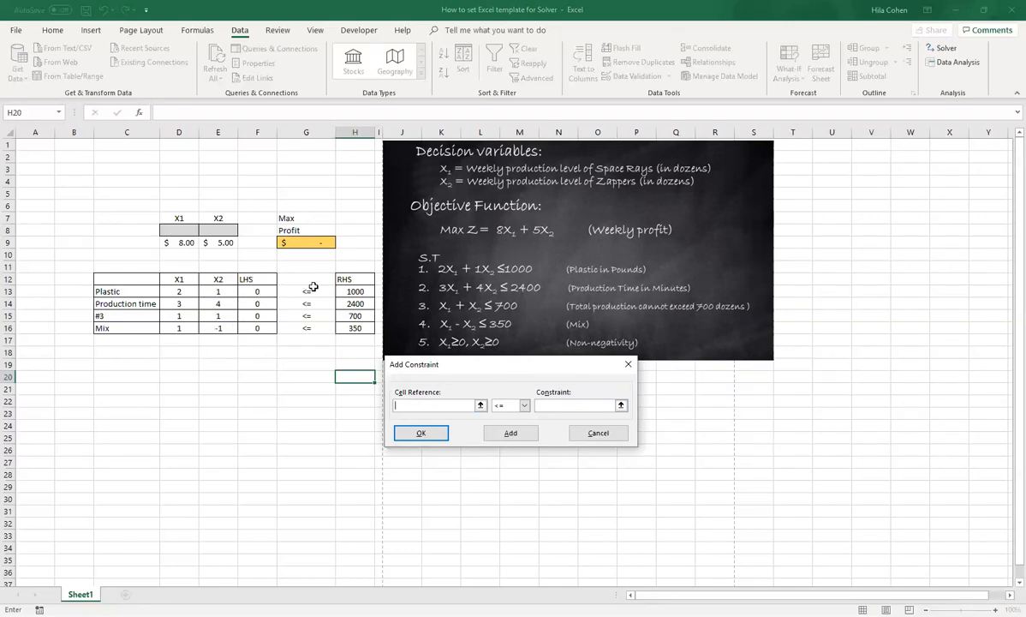
pyautogui.moveTo(254, 288)
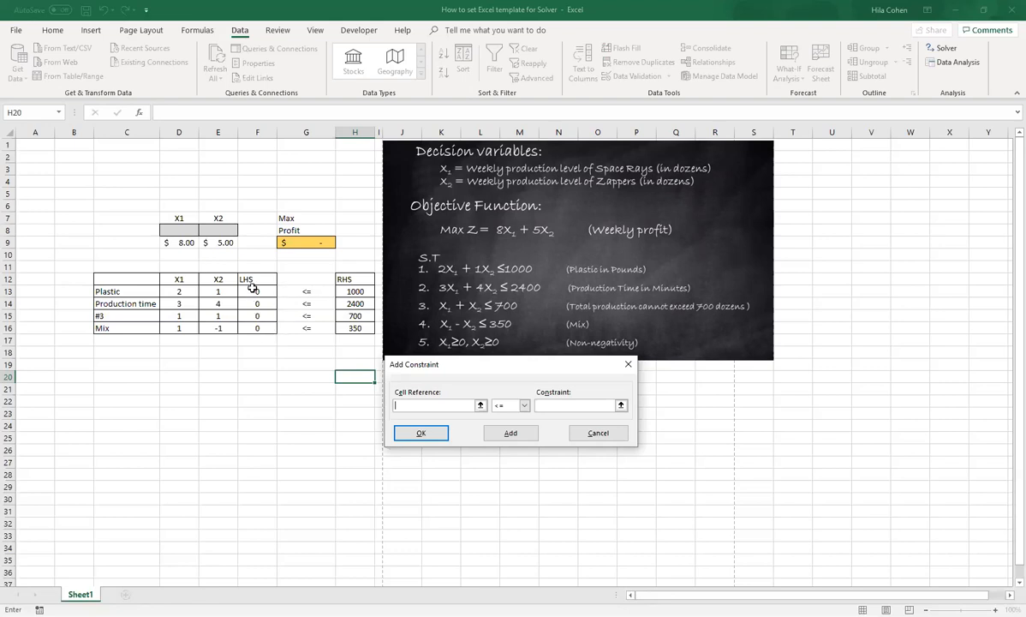
pyautogui.click(257, 291)
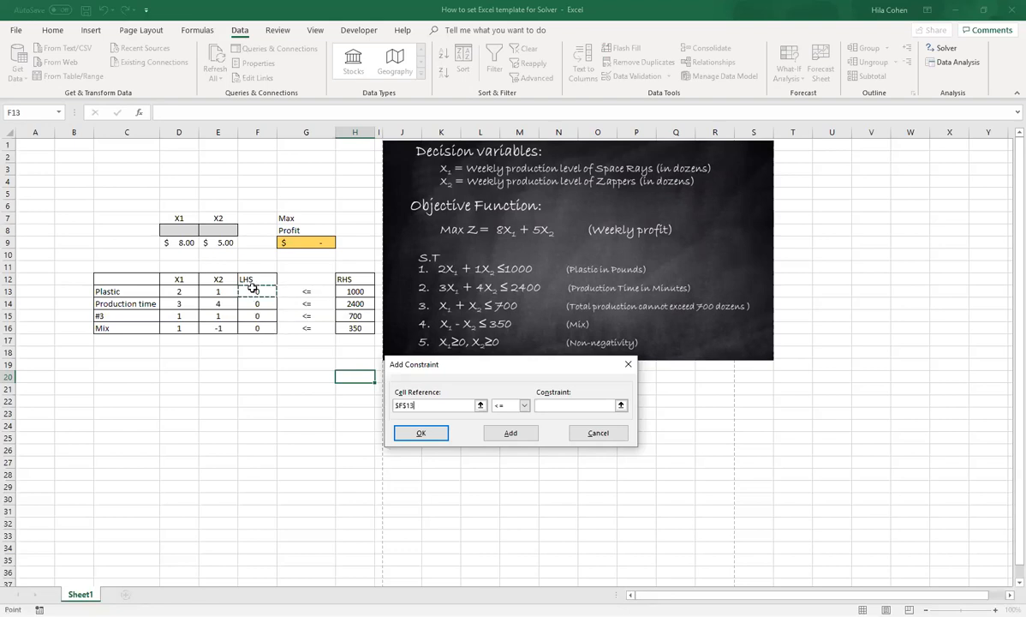
pyautogui.moveTo(257, 291); pyautogui.dragTo(257, 327)
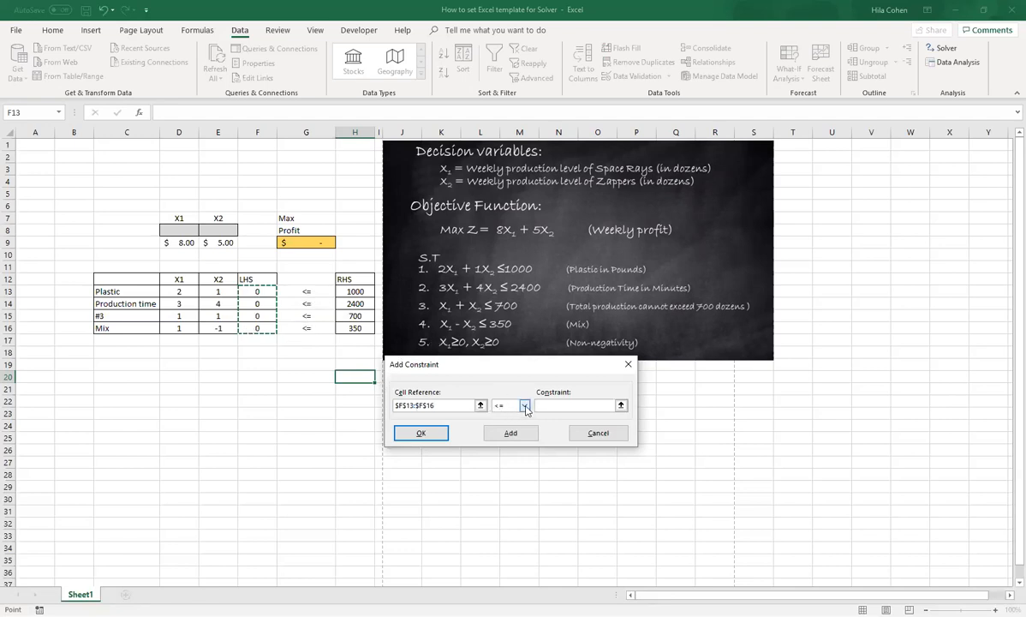
# Set the relation to <= against the RHS limits H13:H16 and confirm the constraint
pyautogui.click(522, 404)
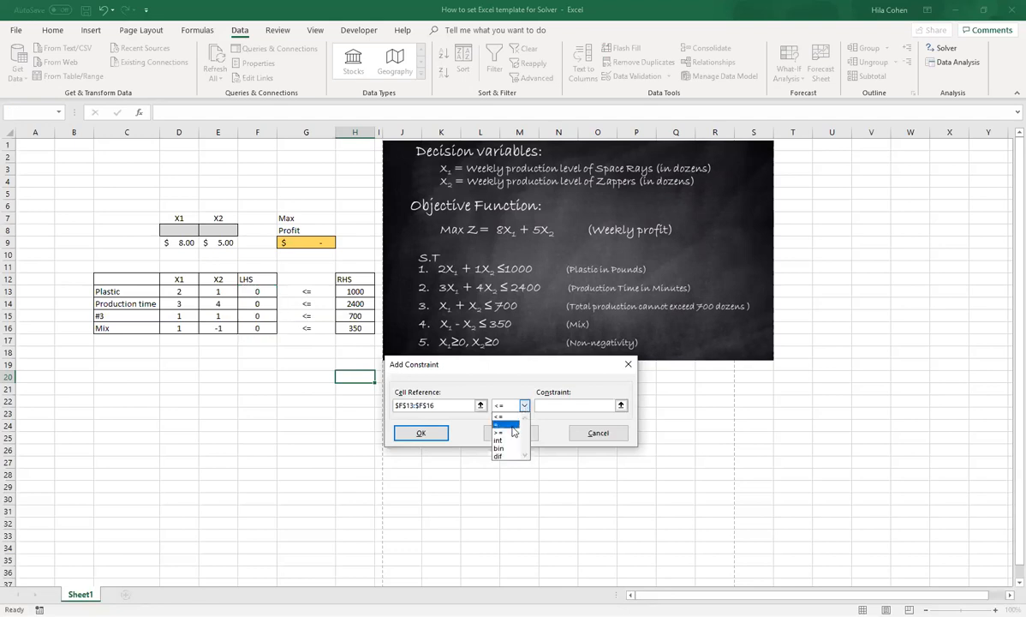
pyautogui.click(504, 423)
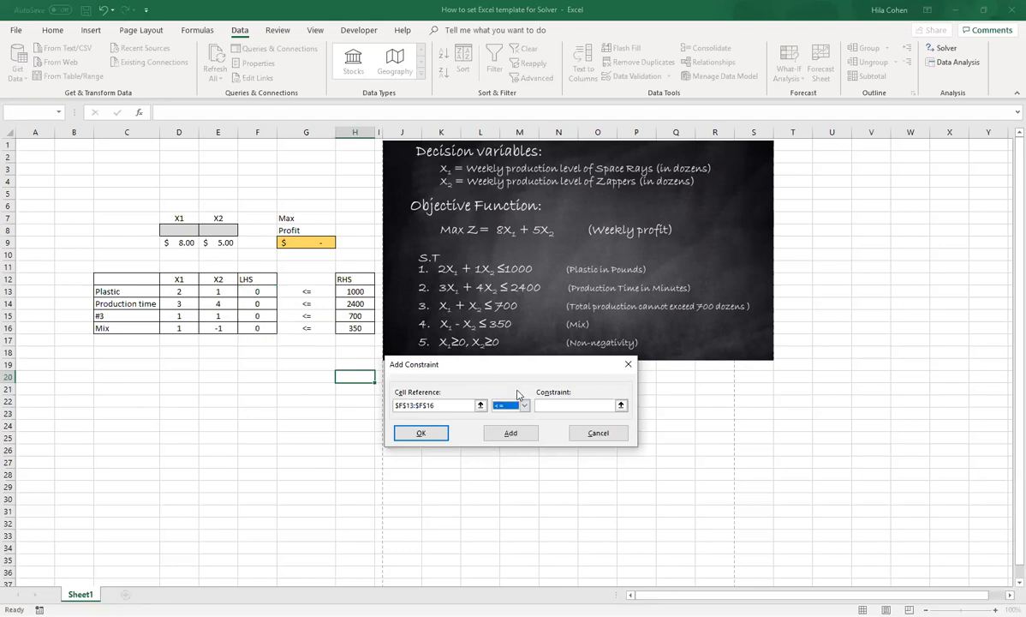
pyautogui.click(575, 404)
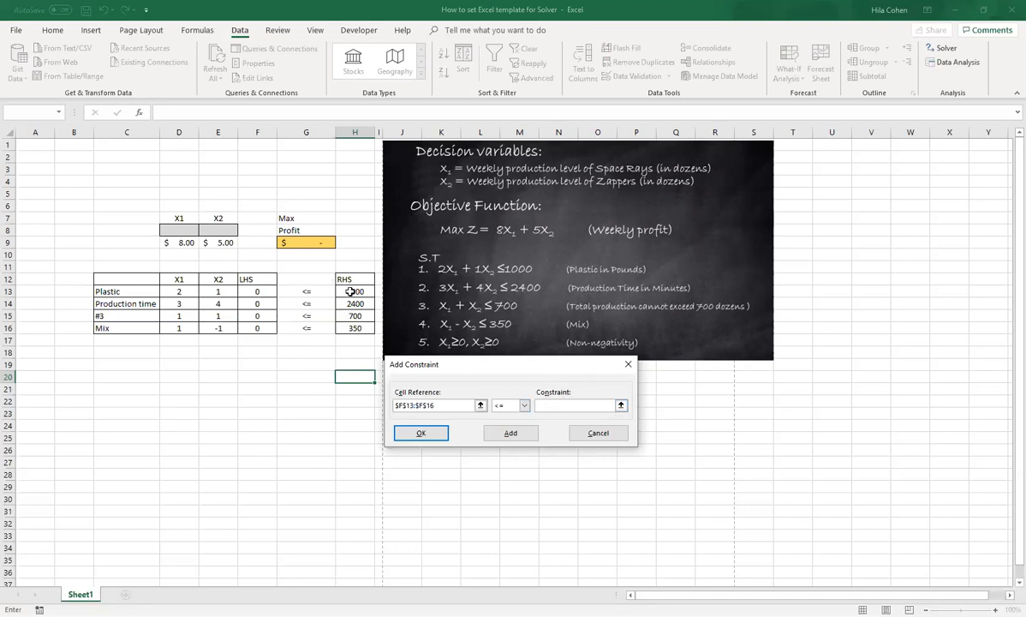
pyautogui.click(353, 291)
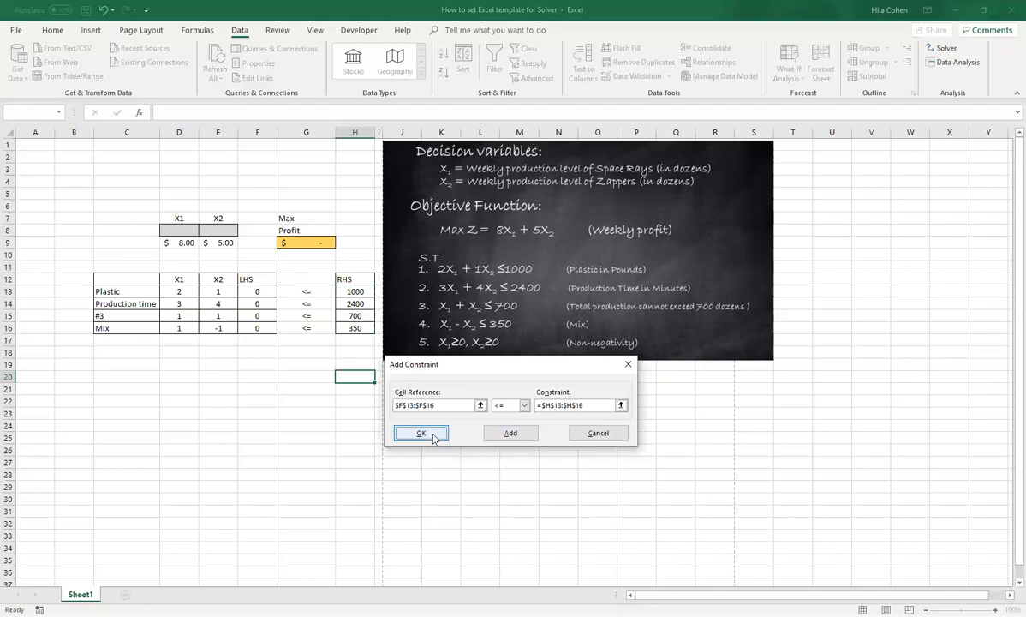
pyautogui.click(422, 432)
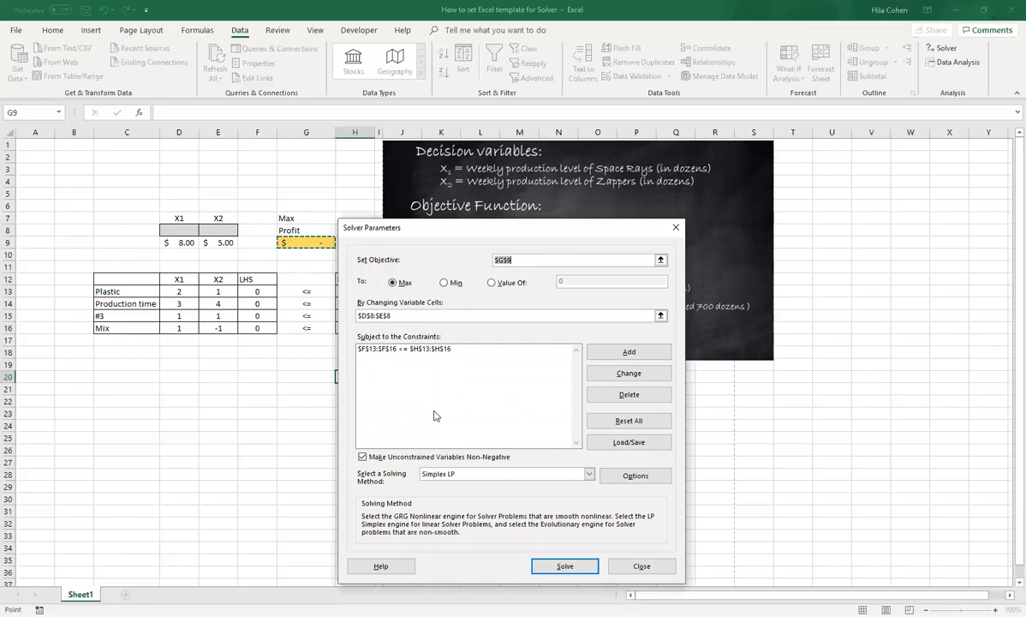
pyautogui.moveTo(442, 416)
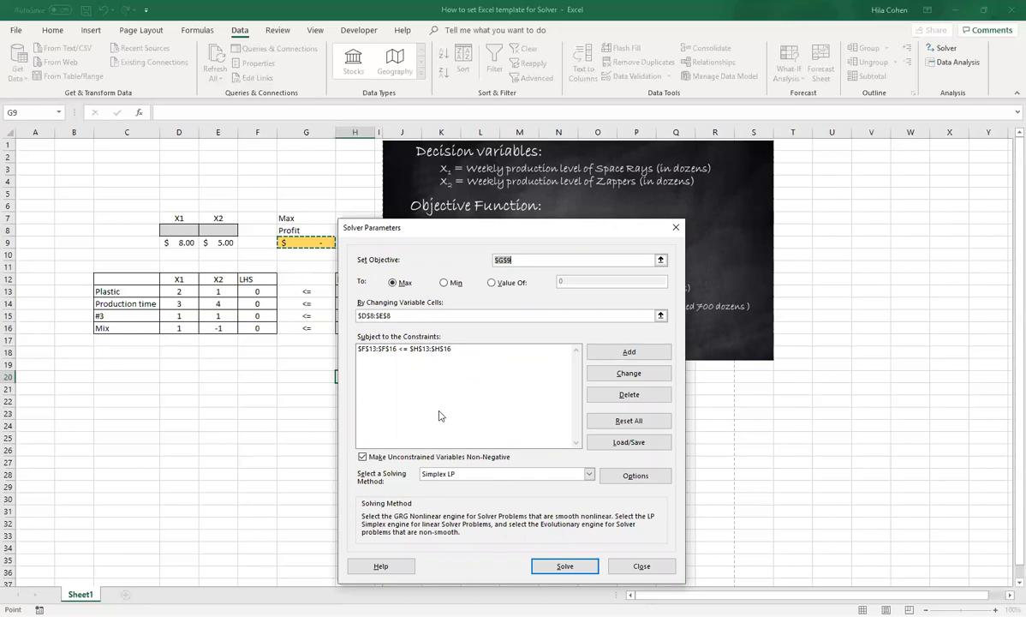
# Choose Simplex LP as the solving method after briefly picking GRG Nonlinear
pyautogui.click(363, 455)
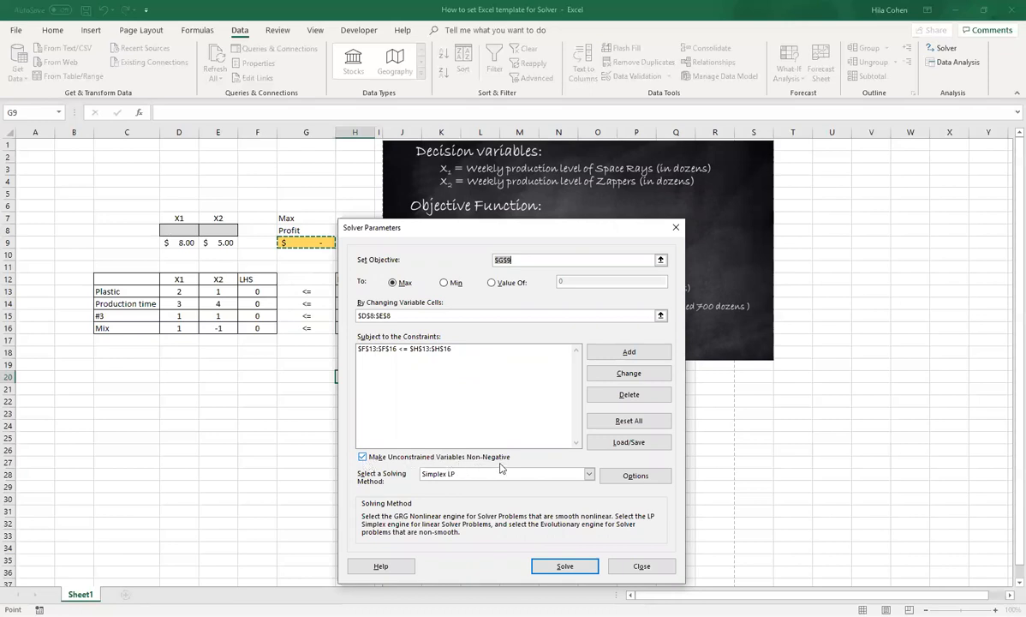
pyautogui.click(589, 472)
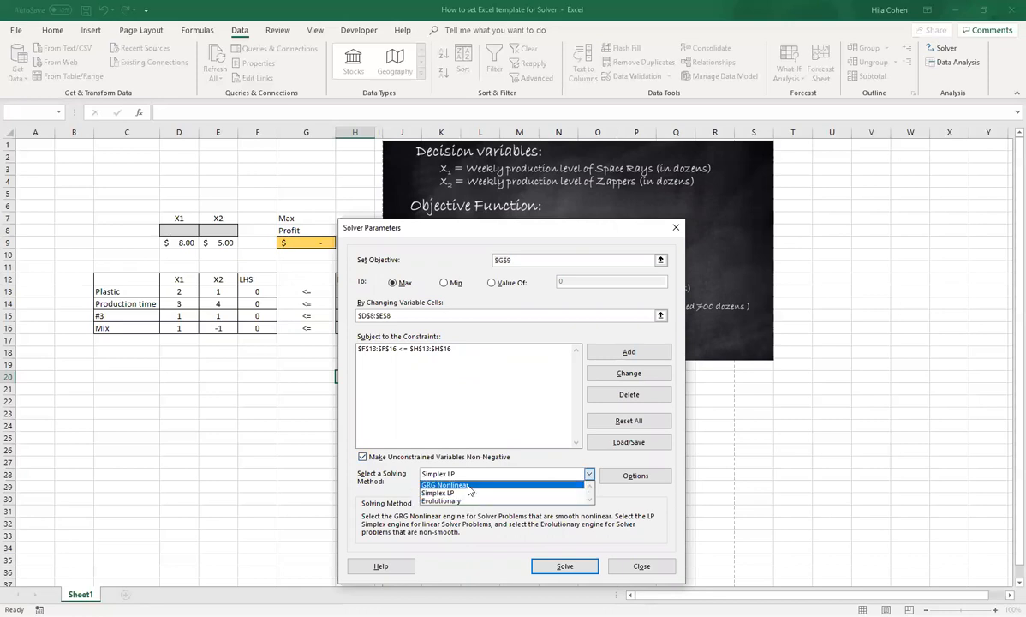
pyautogui.click(462, 482)
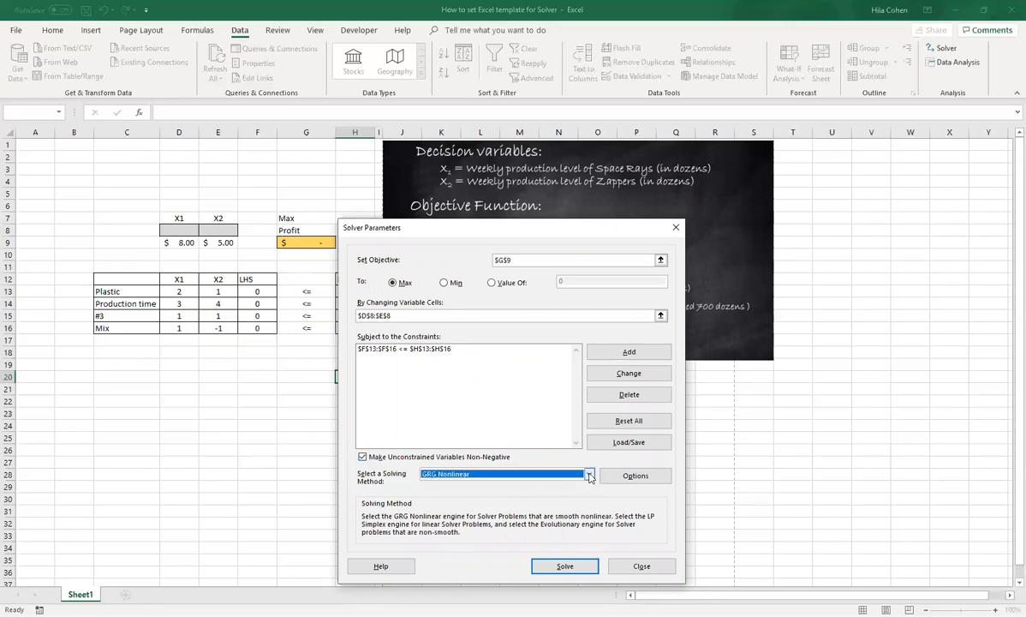
pyautogui.click(590, 472)
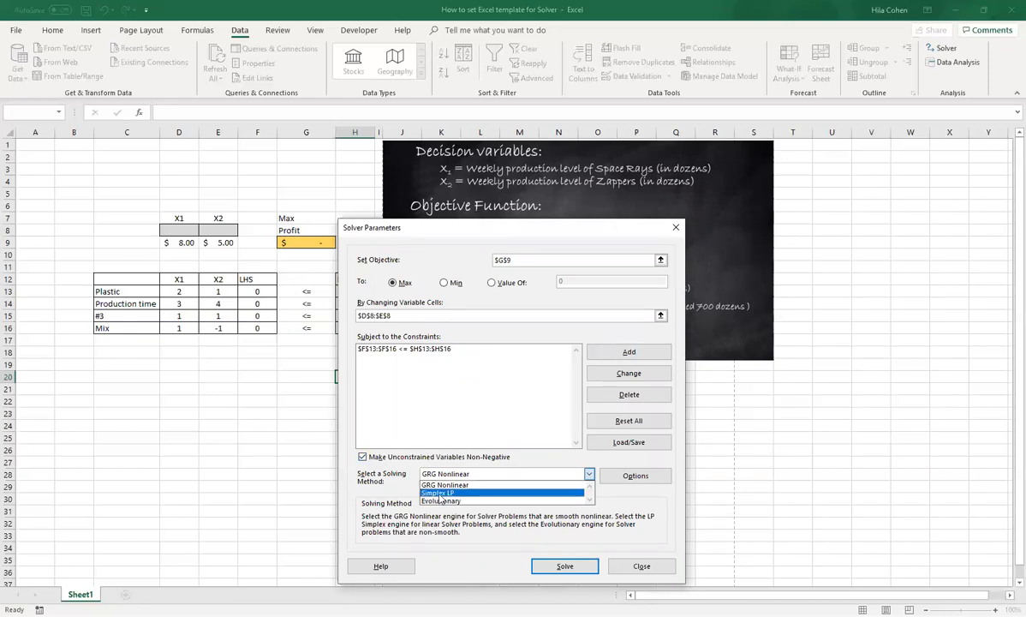
pyautogui.click(439, 493)
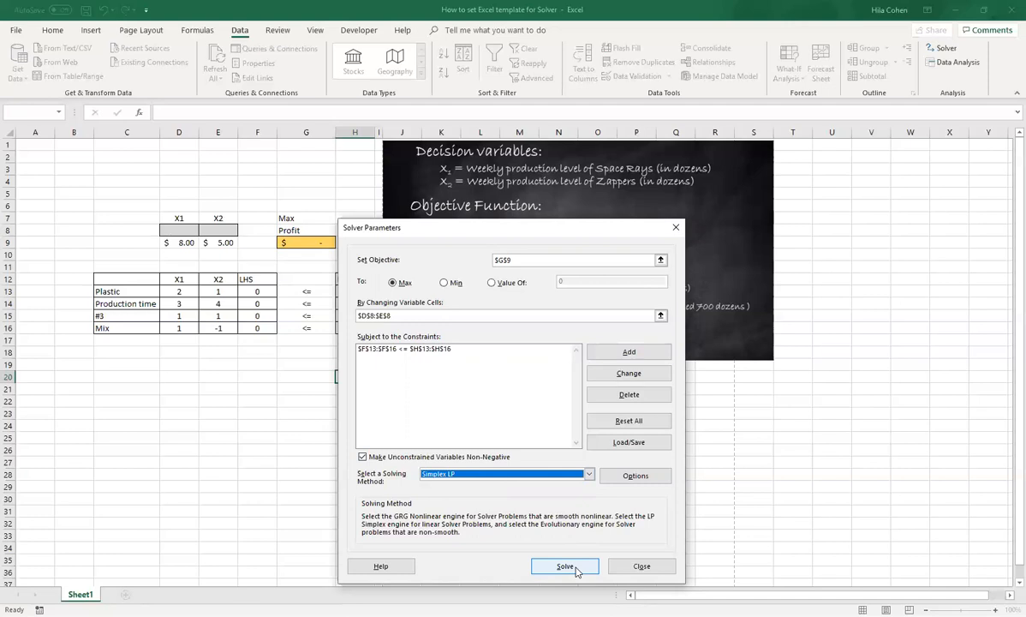
# Run Solver, request Answer and Sensitivity reports and keep the solution X1=320, X2=360, profit $4,360
pyautogui.click(565, 565)
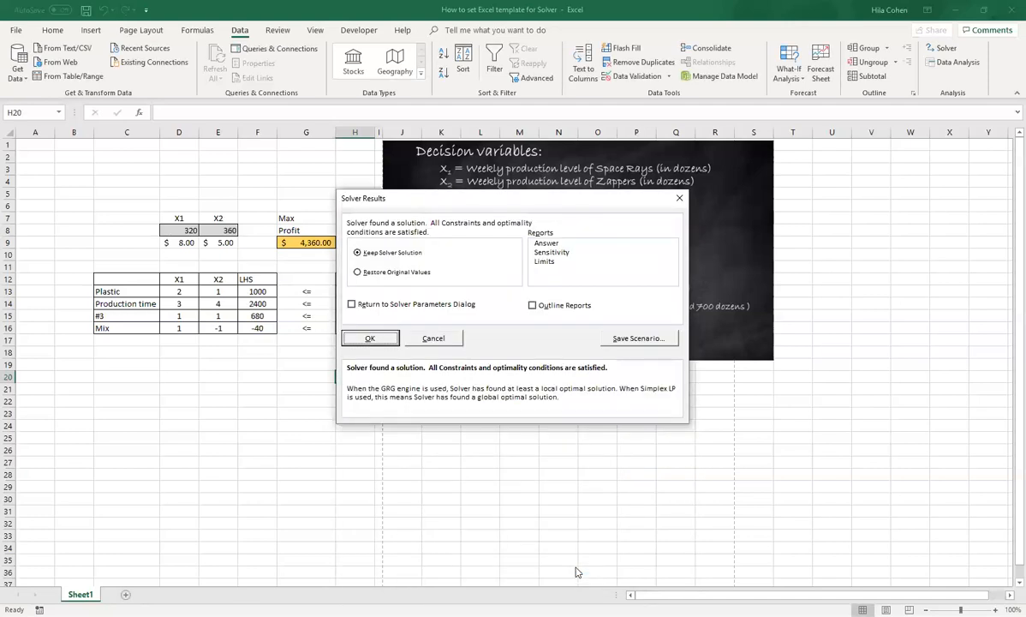
pyautogui.moveTo(303, 278)
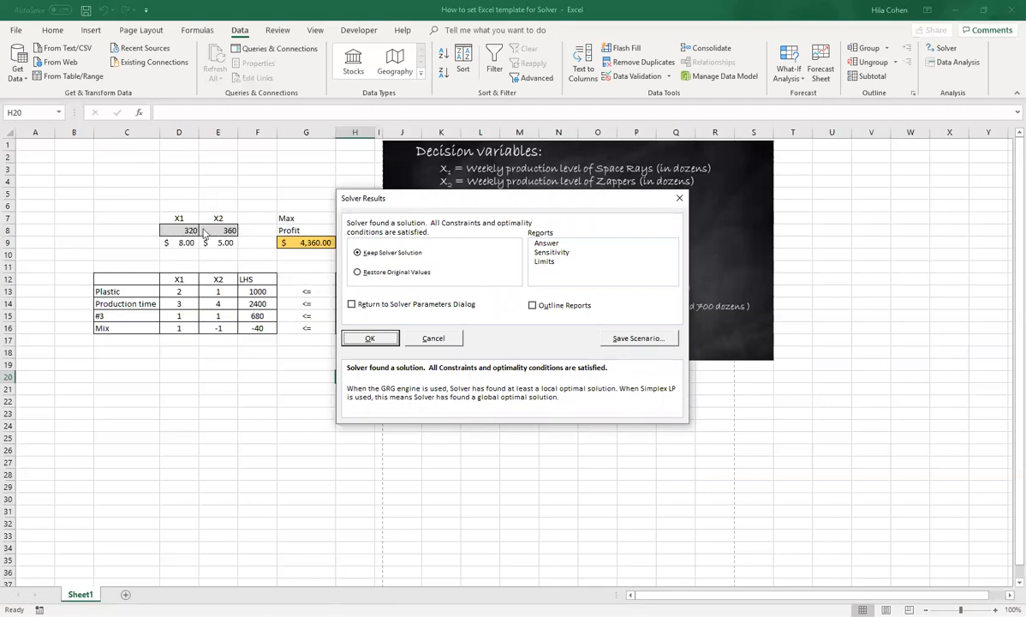
pyautogui.moveTo(301, 260)
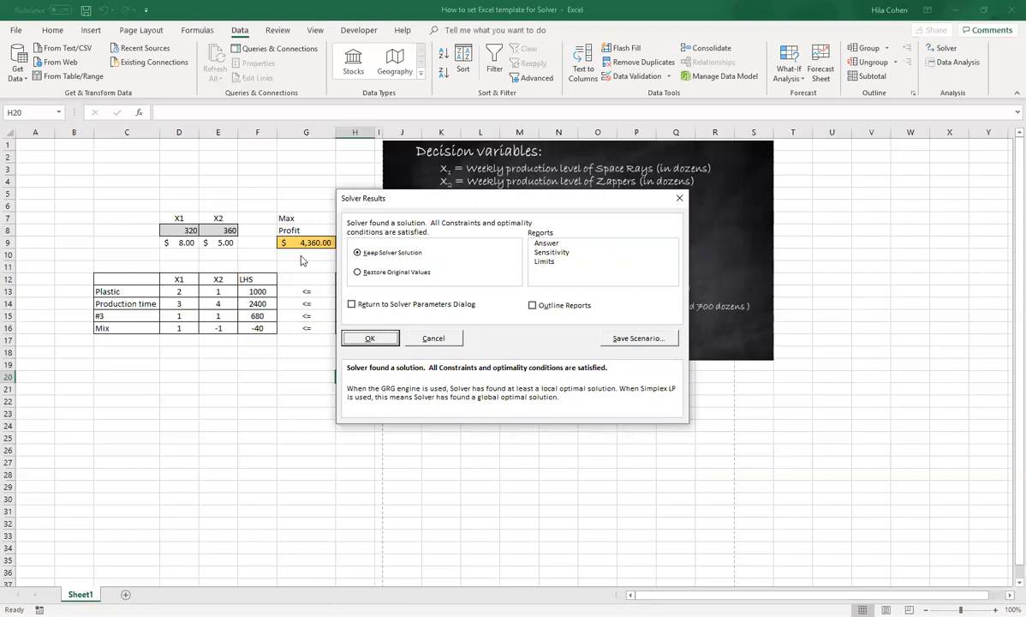
pyautogui.click(547, 243)
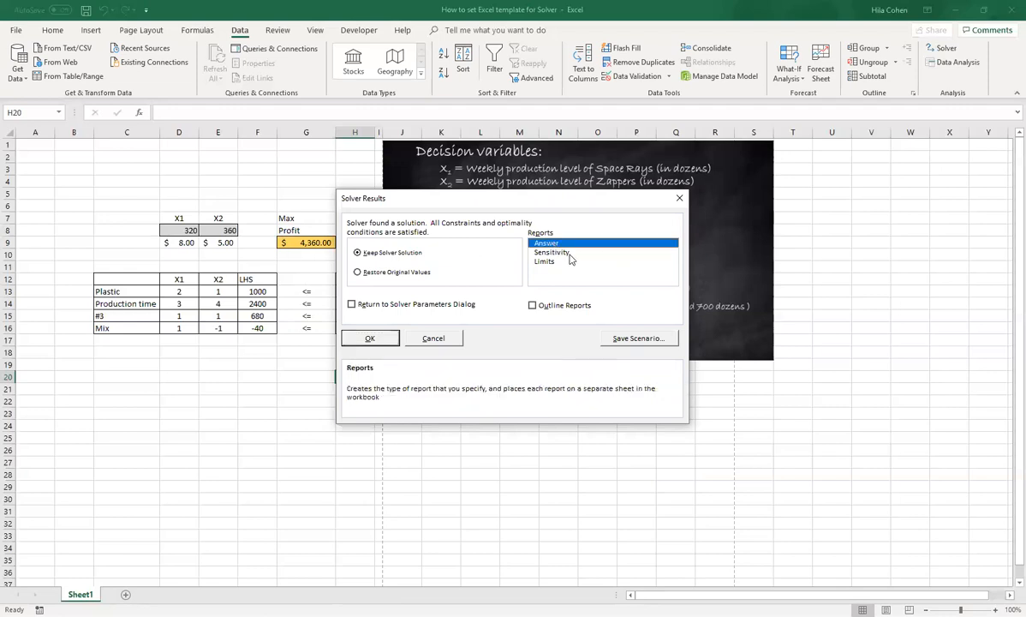
pyautogui.click(552, 252)
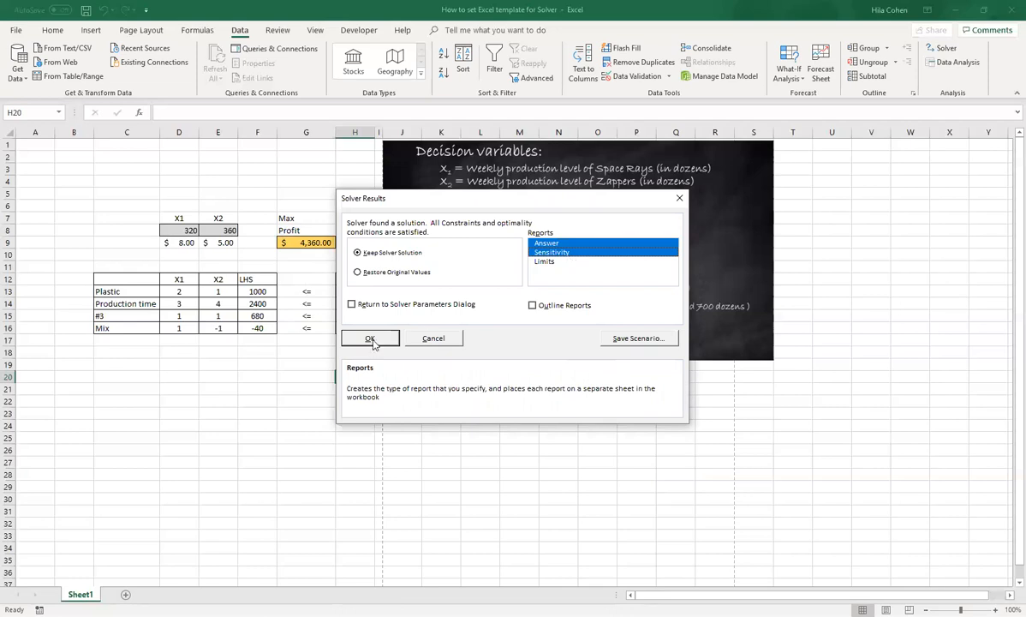
pyautogui.click(370, 339)
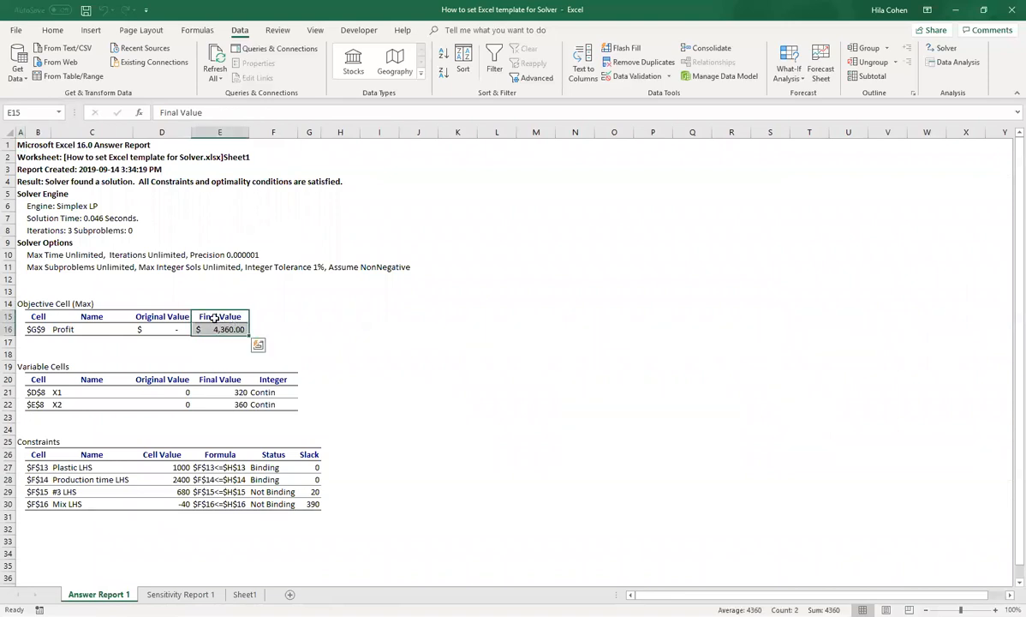
# Inspect the final values and constraint slacks in Answer Report 1, view Sensitivity Report 1, then return to Sheet1
pyautogui.click(219, 380)
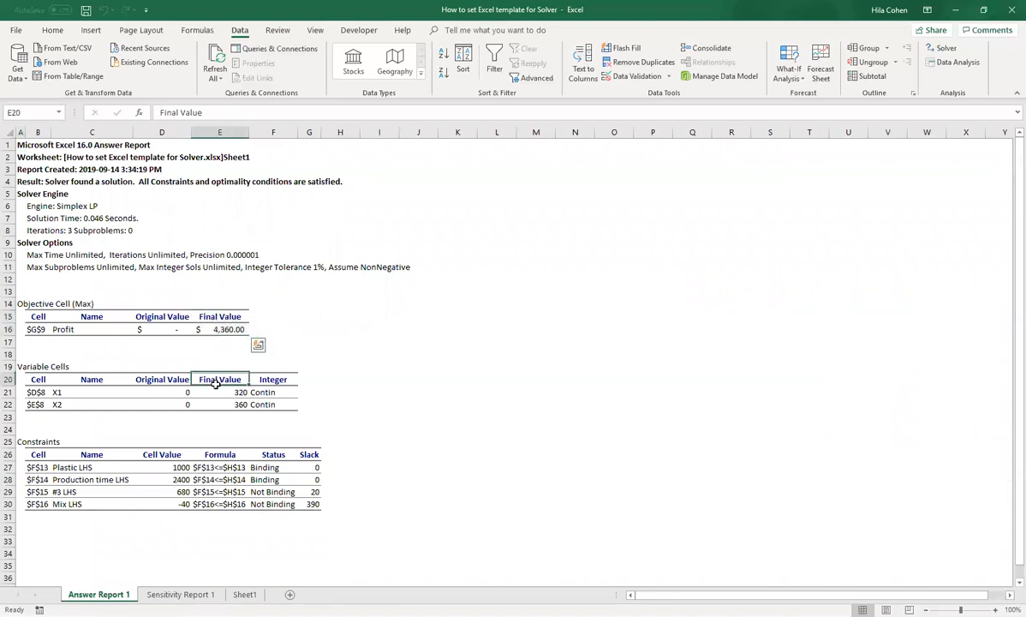
pyautogui.moveTo(219, 390); pyautogui.dragTo(220, 405)
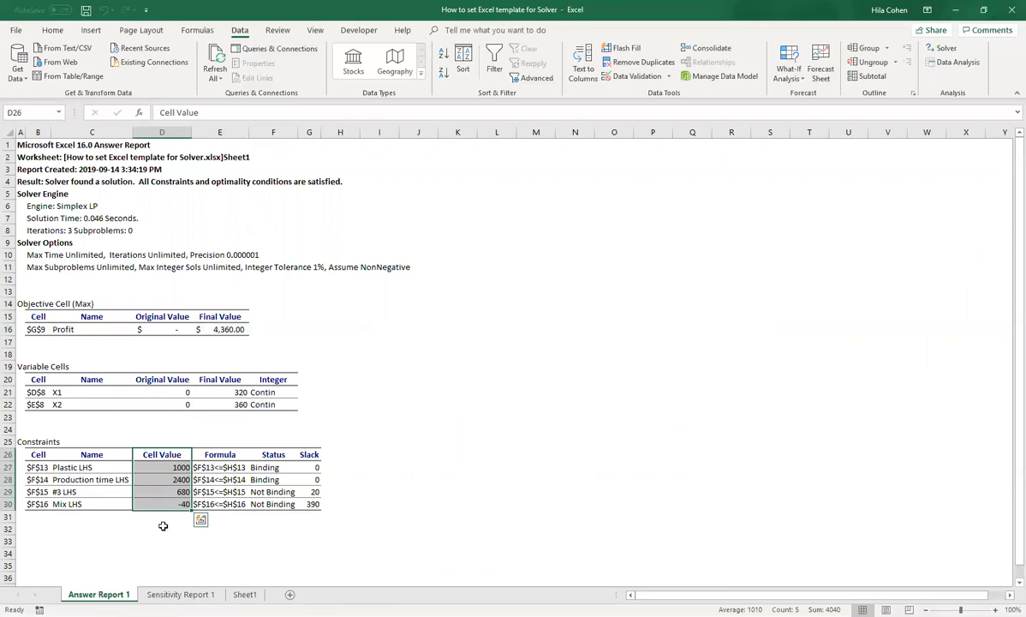
pyautogui.moveTo(164, 507)
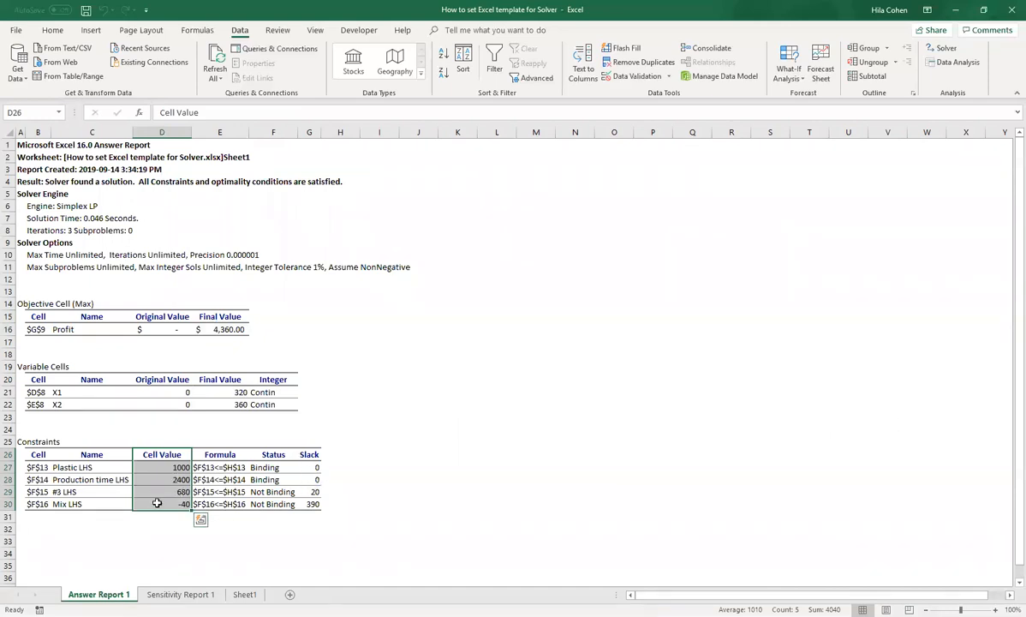
pyautogui.moveTo(298, 503)
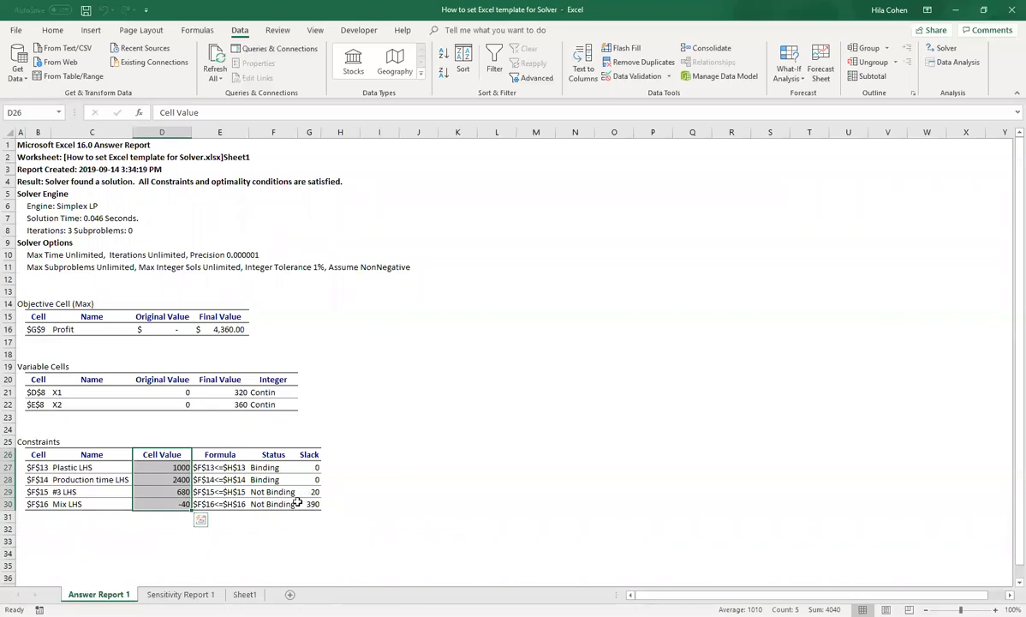
pyautogui.moveTo(232, 531)
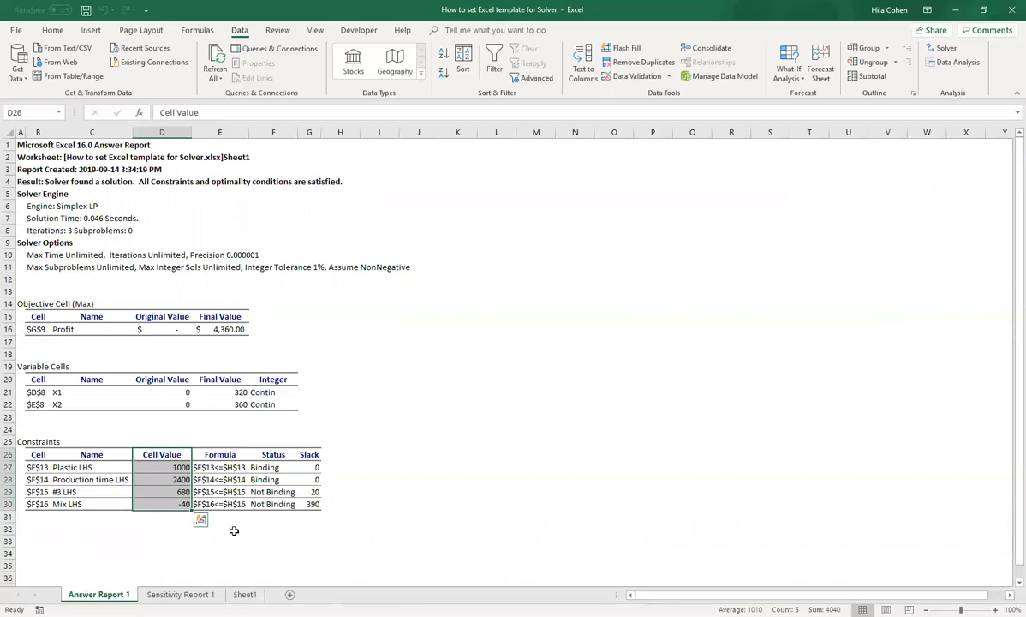
pyautogui.click(192, 594)
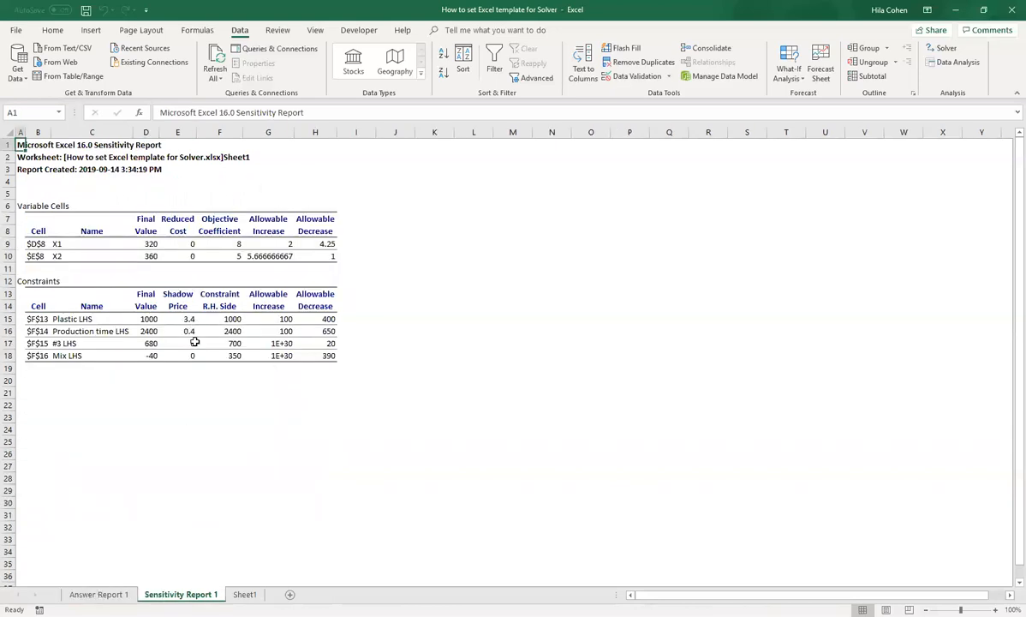
pyautogui.click(268, 595)
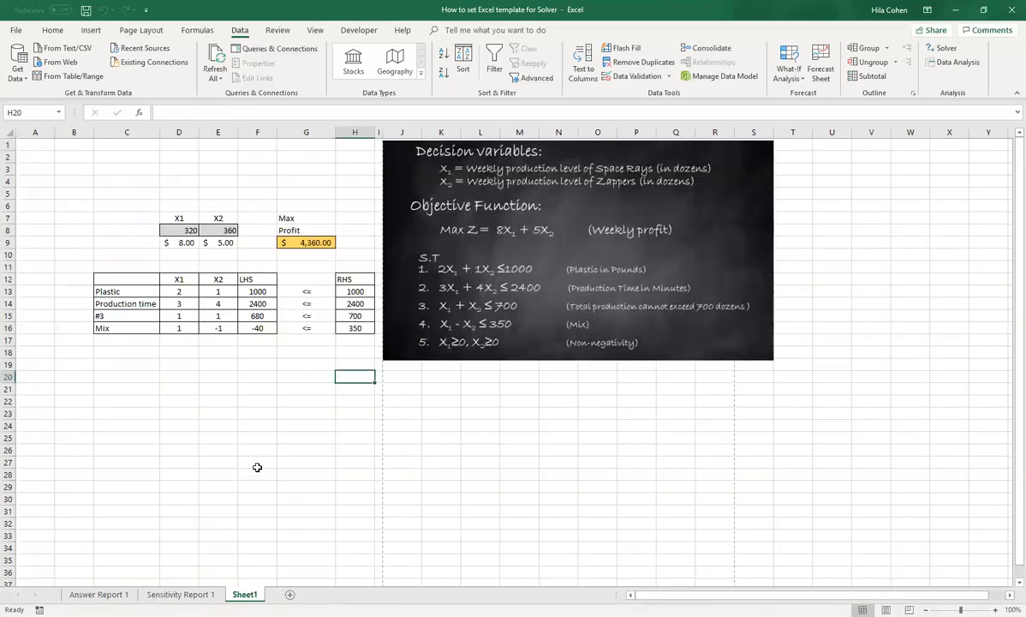
pyautogui.moveTo(258, 462)
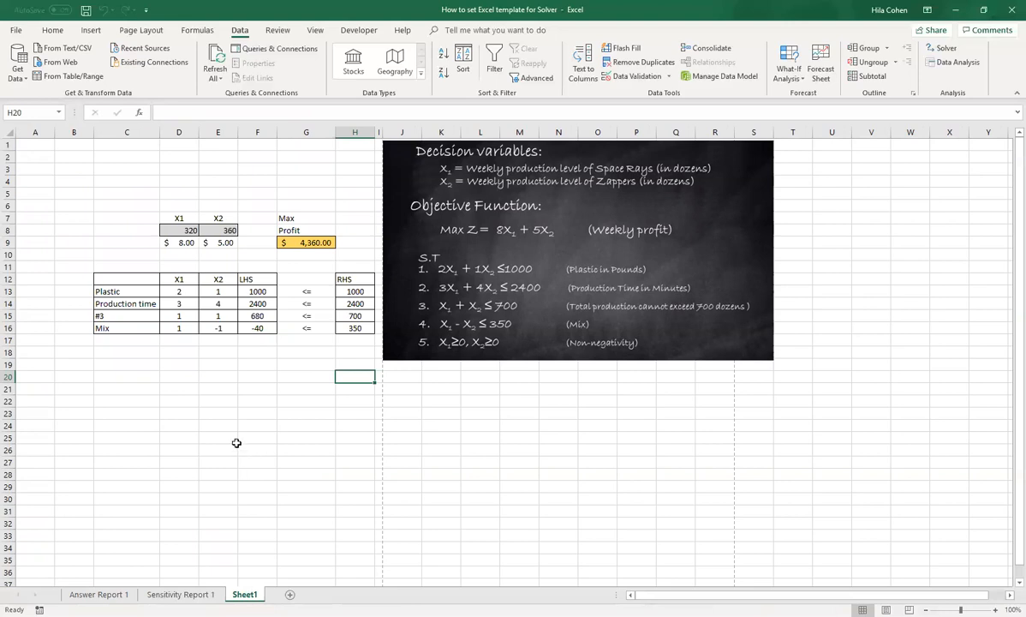
pyautogui.moveTo(240, 438)
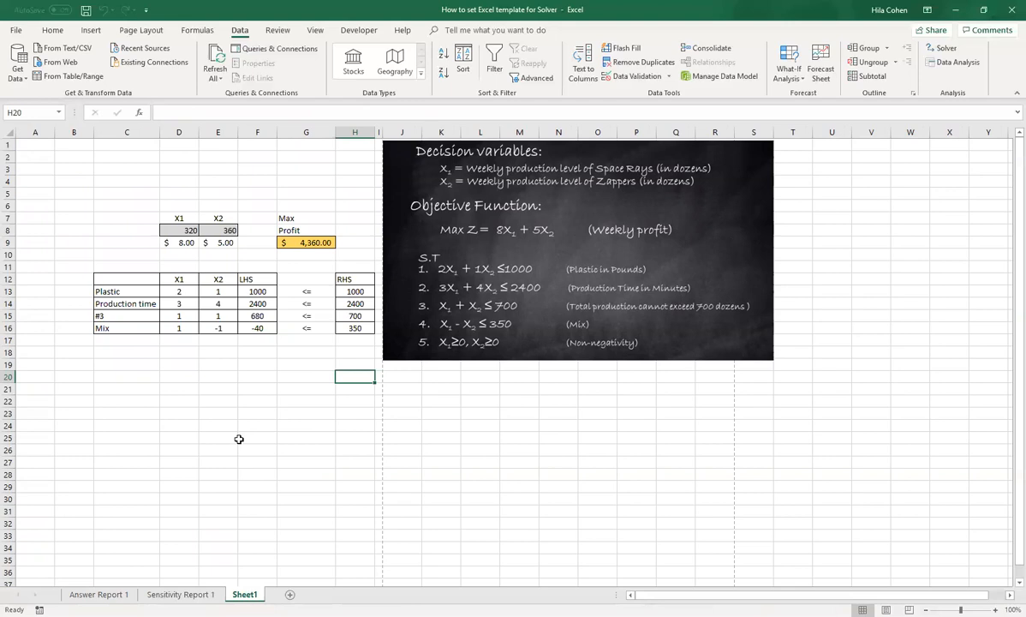
pyautogui.moveTo(295, 405)
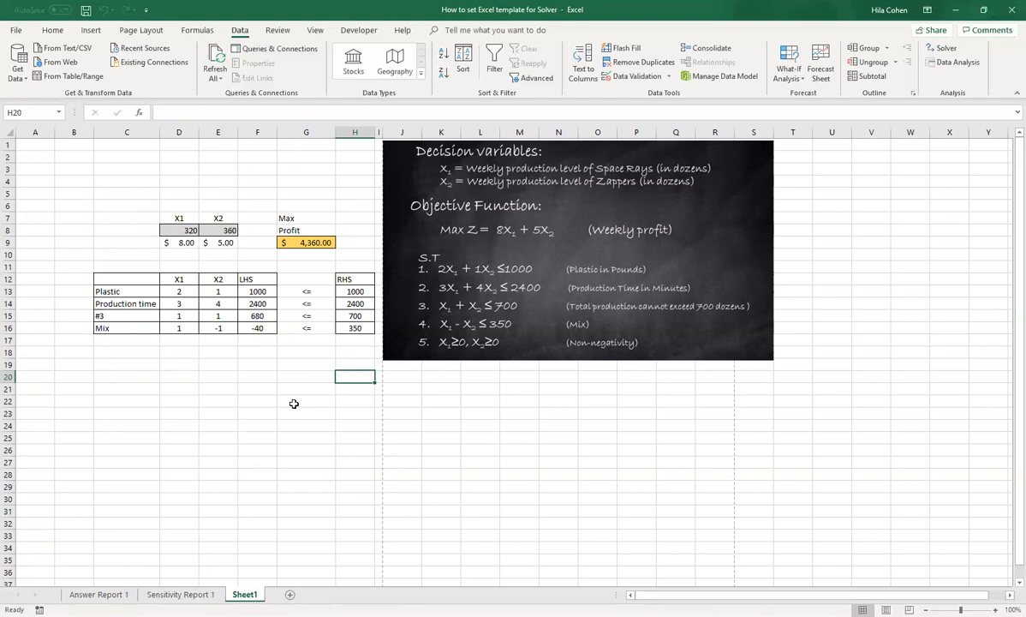
pyautogui.moveTo(236, 403)
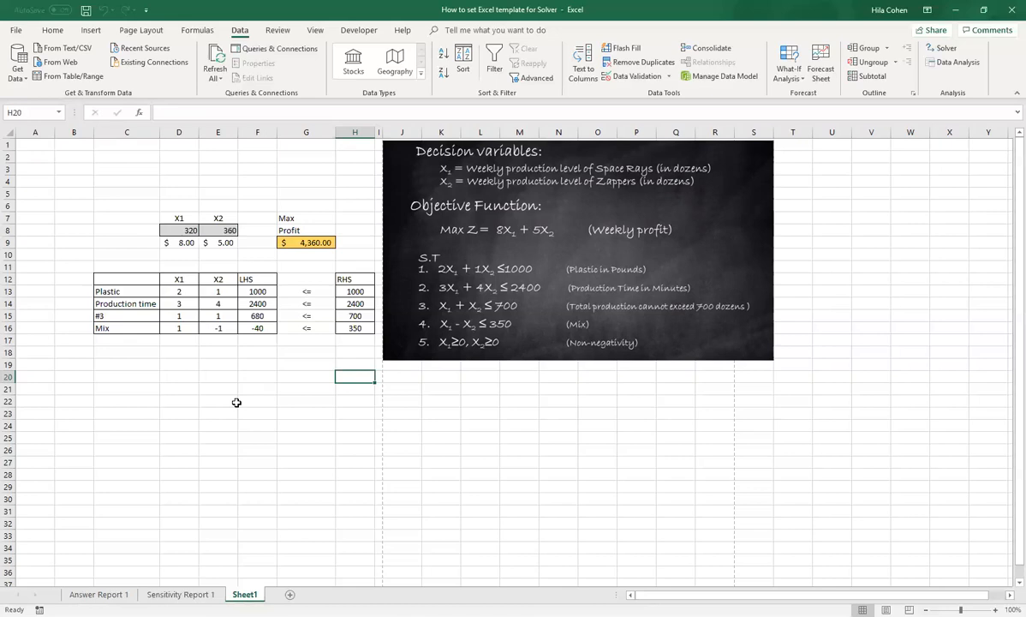
pyautogui.moveTo(244, 404)
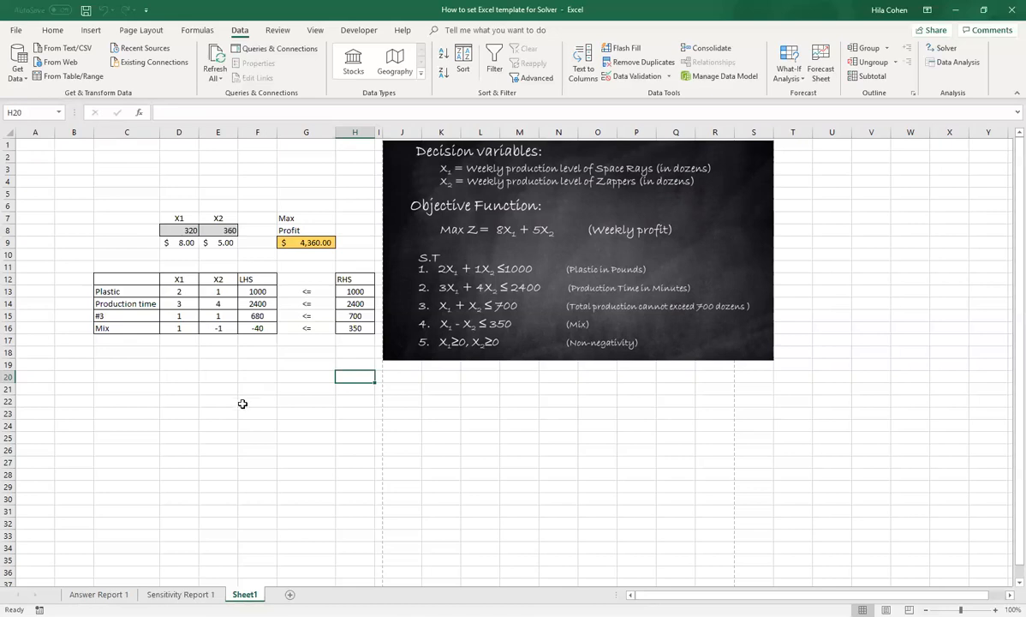